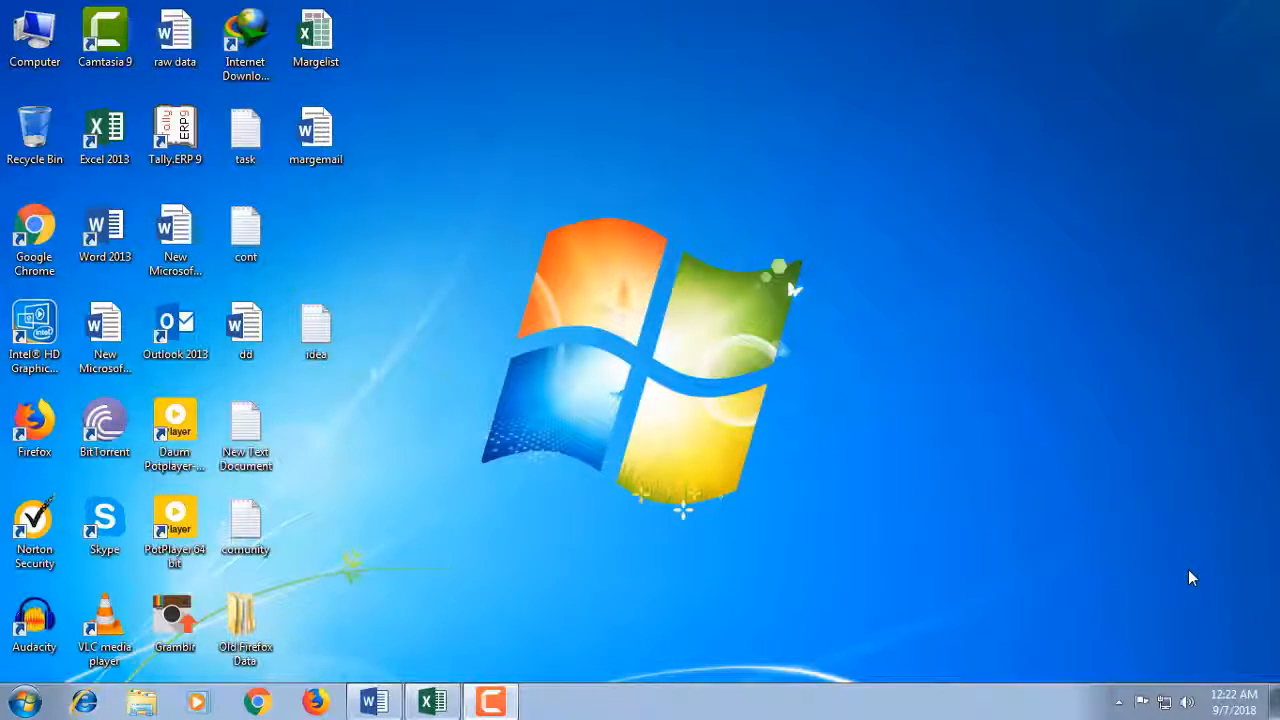
pyautogui.moveTo(608, 520)
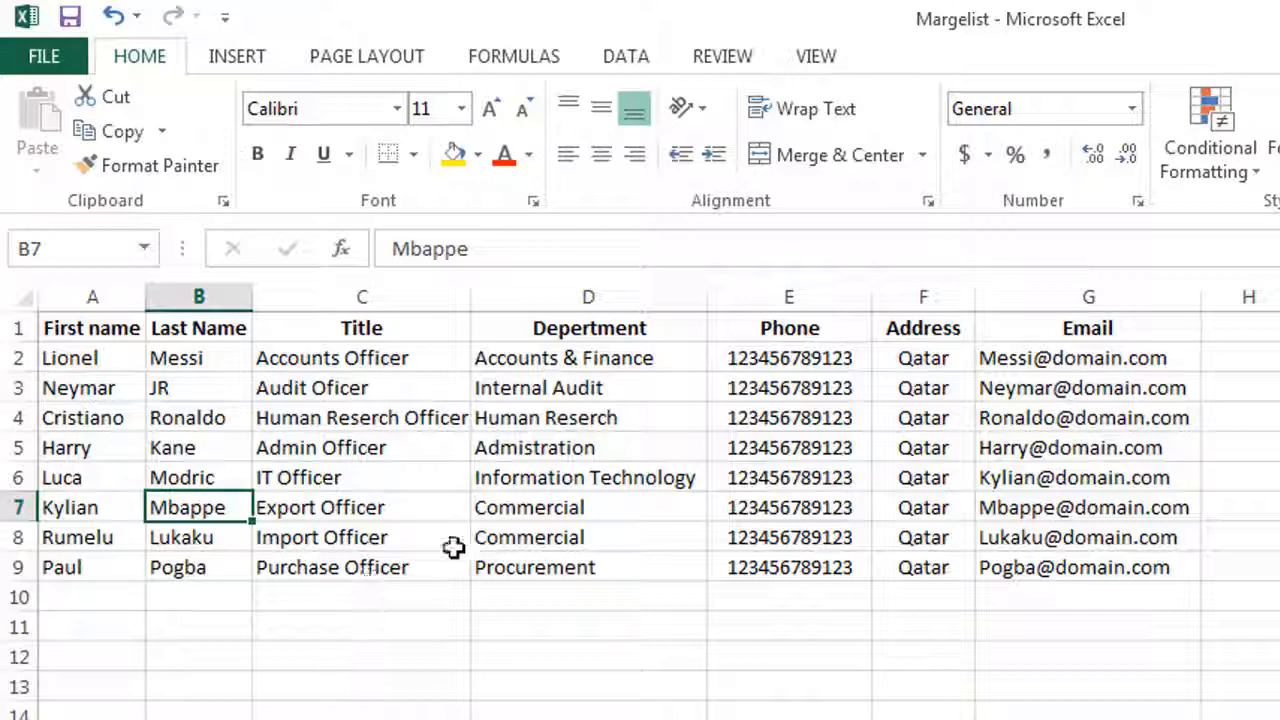
pyautogui.moveTo(68, 348)
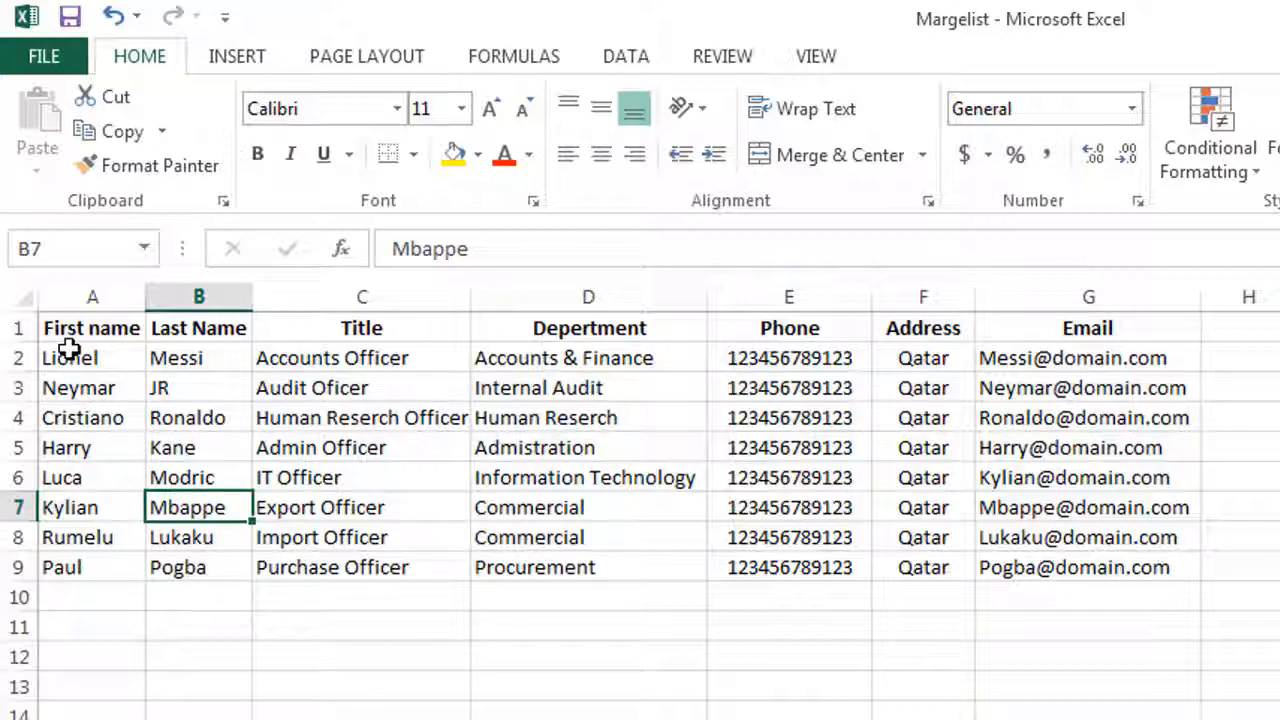
pyautogui.click(92, 328)
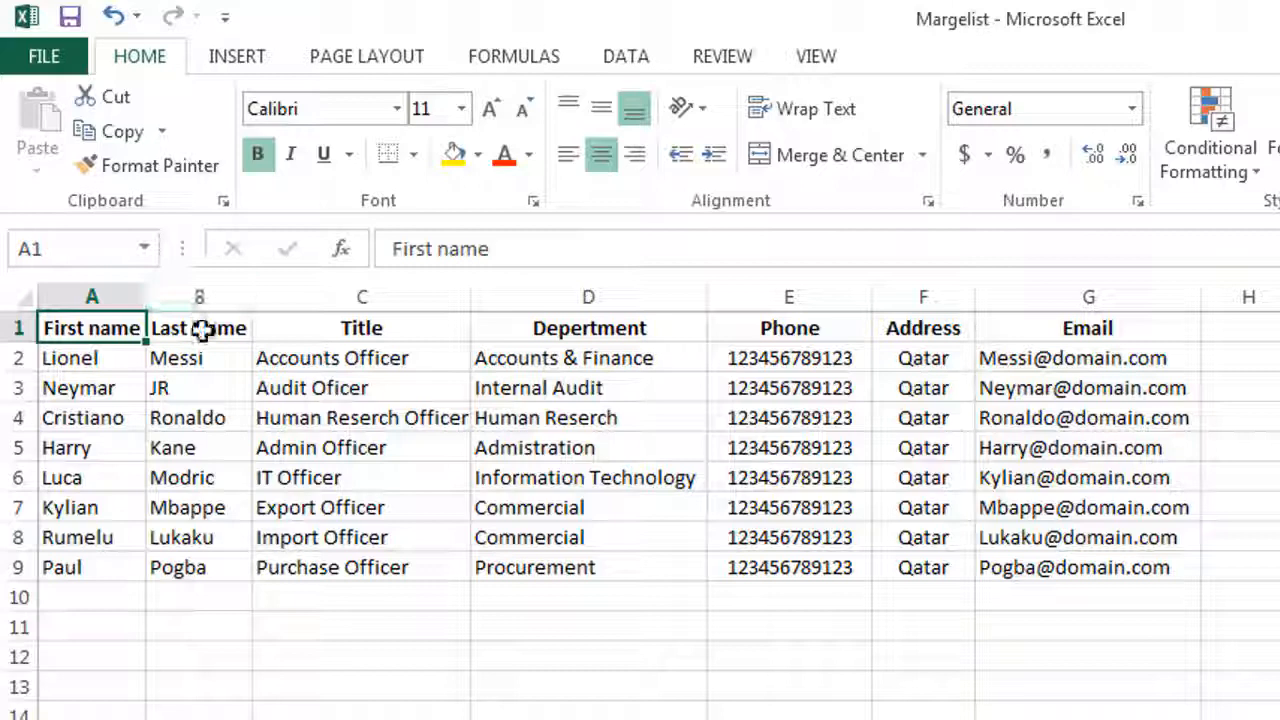
pyautogui.click(360, 328)
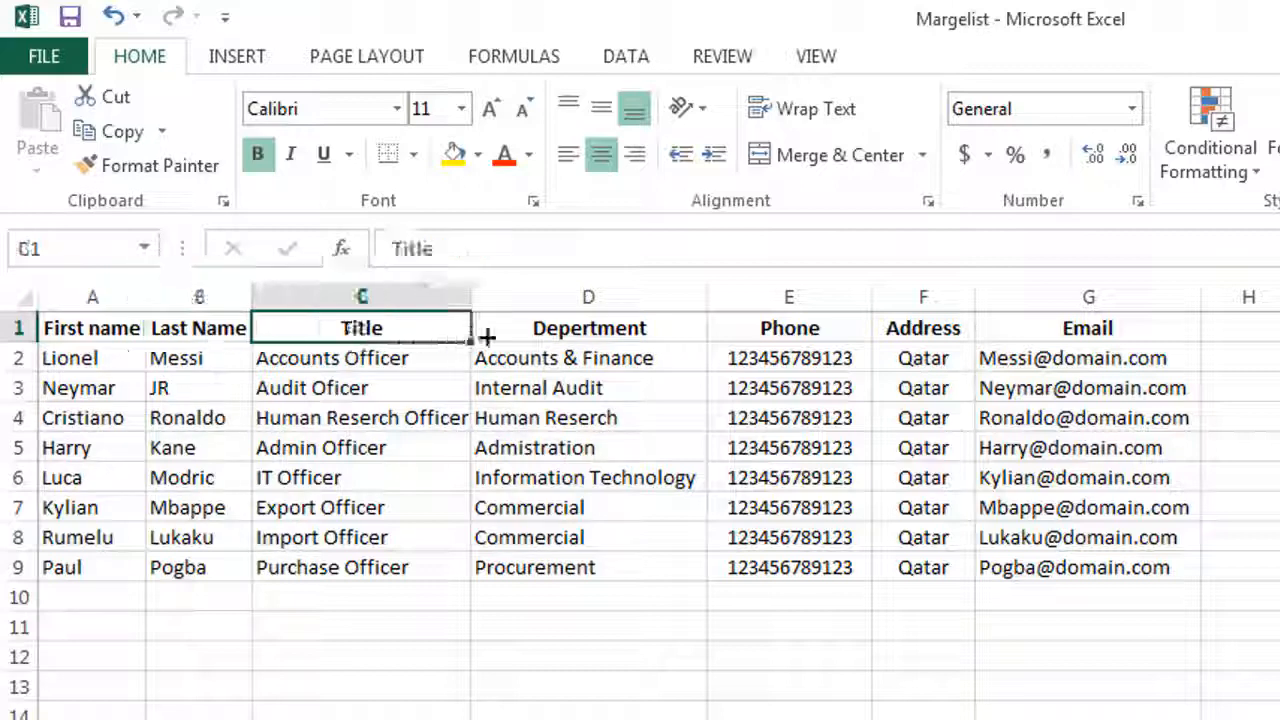
pyautogui.click(588, 328)
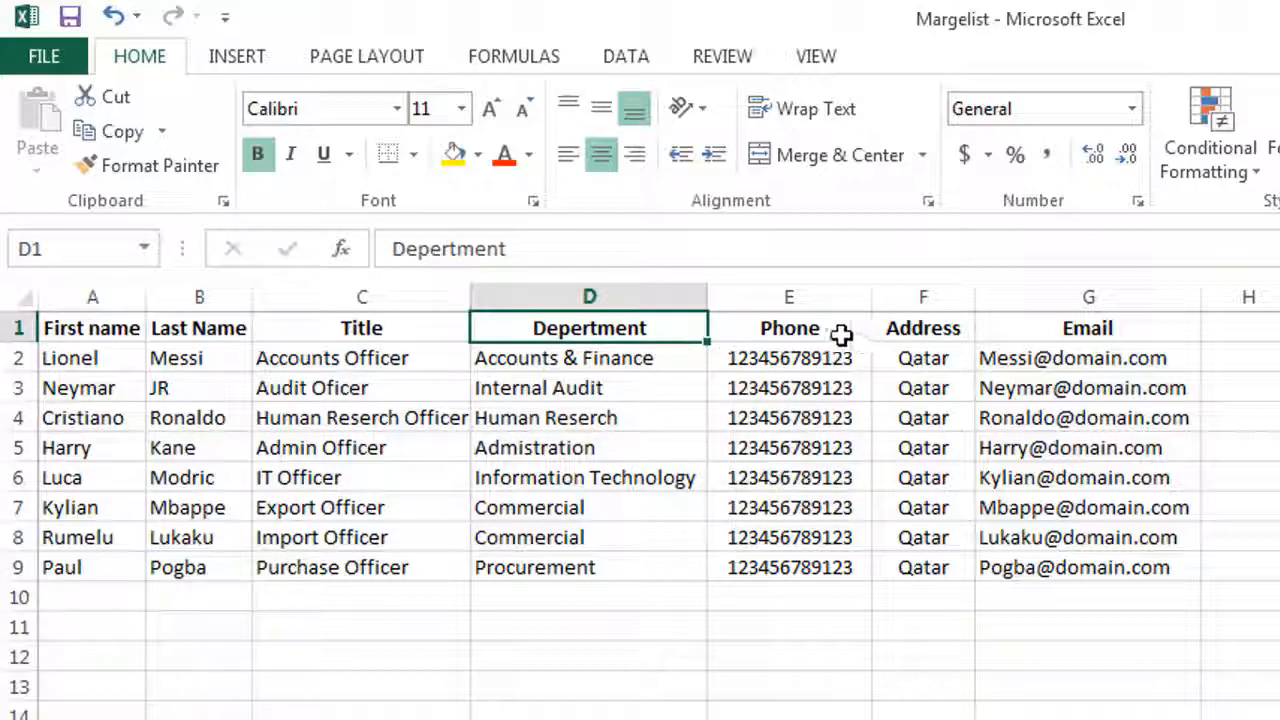
pyautogui.click(788, 328)
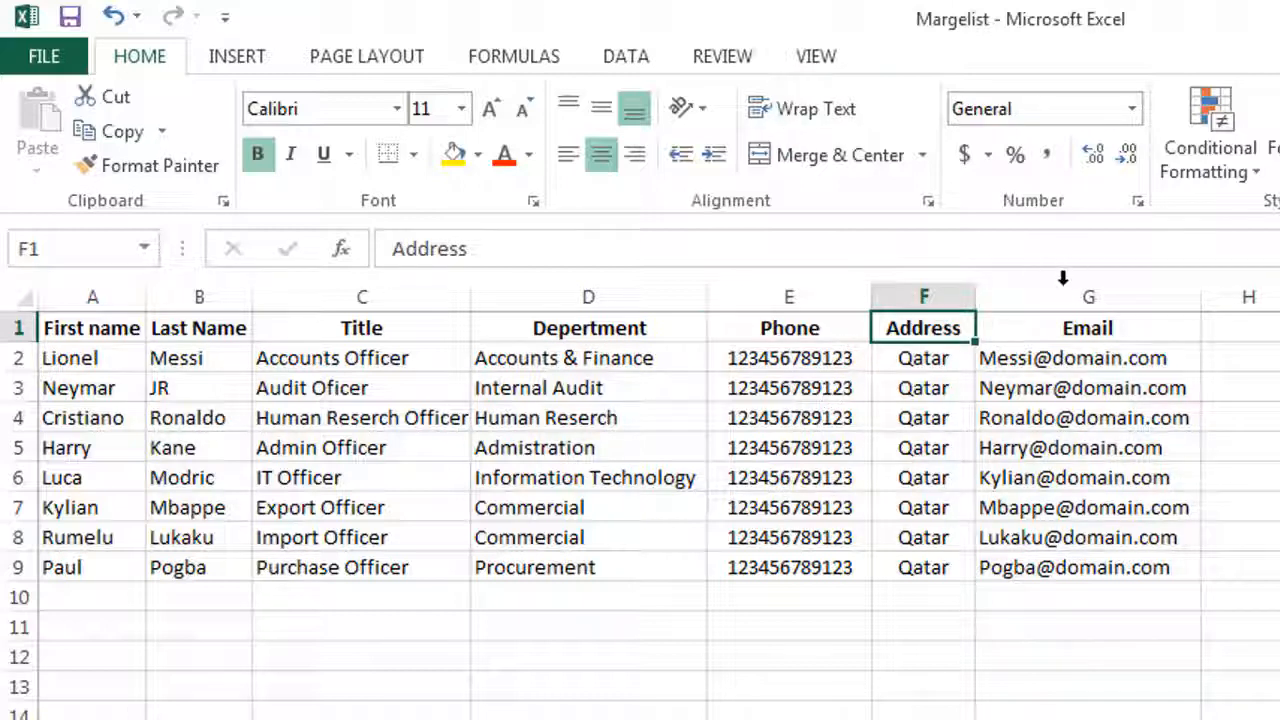
pyautogui.click(1088, 328)
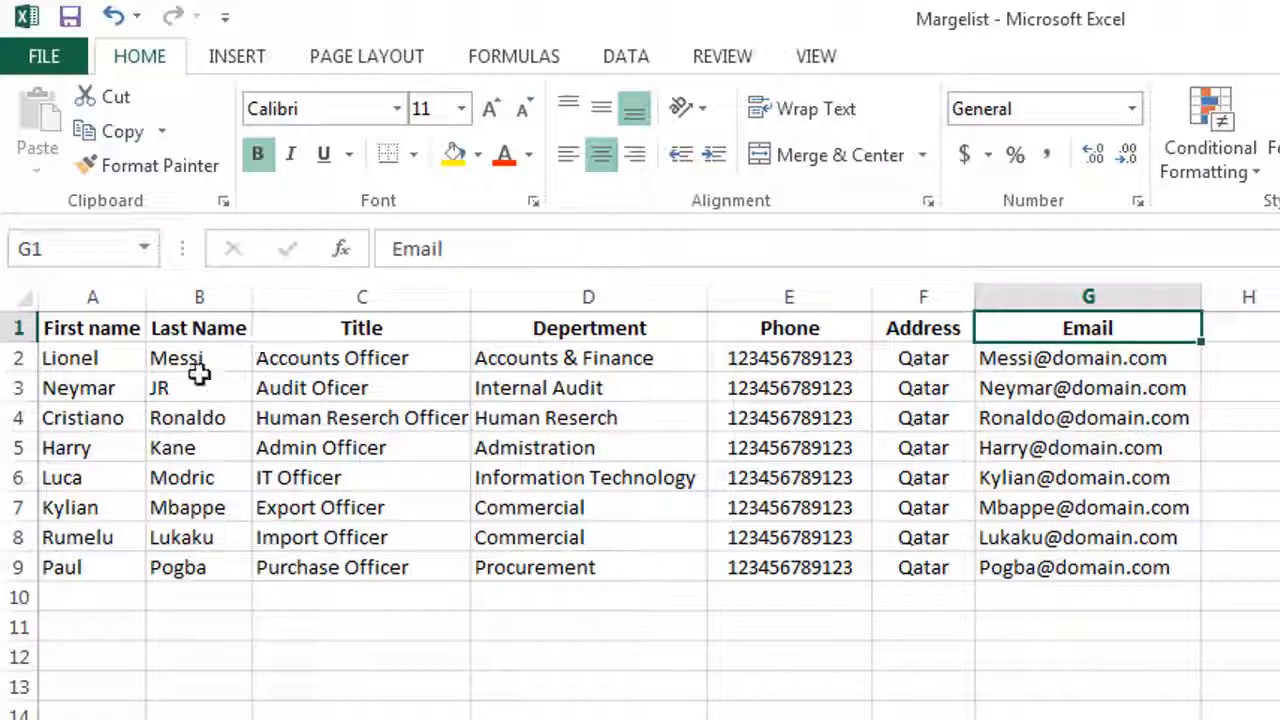
pyautogui.moveTo(70, 358); pyautogui.dragTo(82, 418)
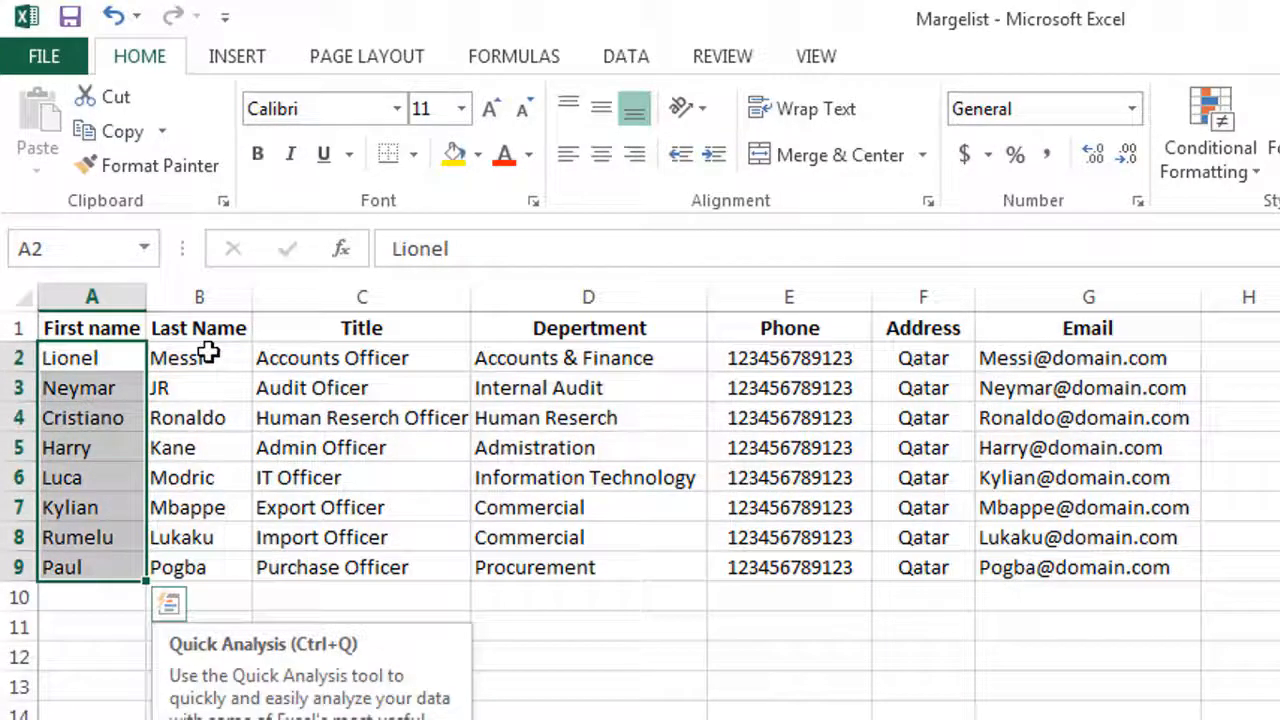
pyautogui.moveTo(198, 356); pyautogui.dragTo(198, 568)
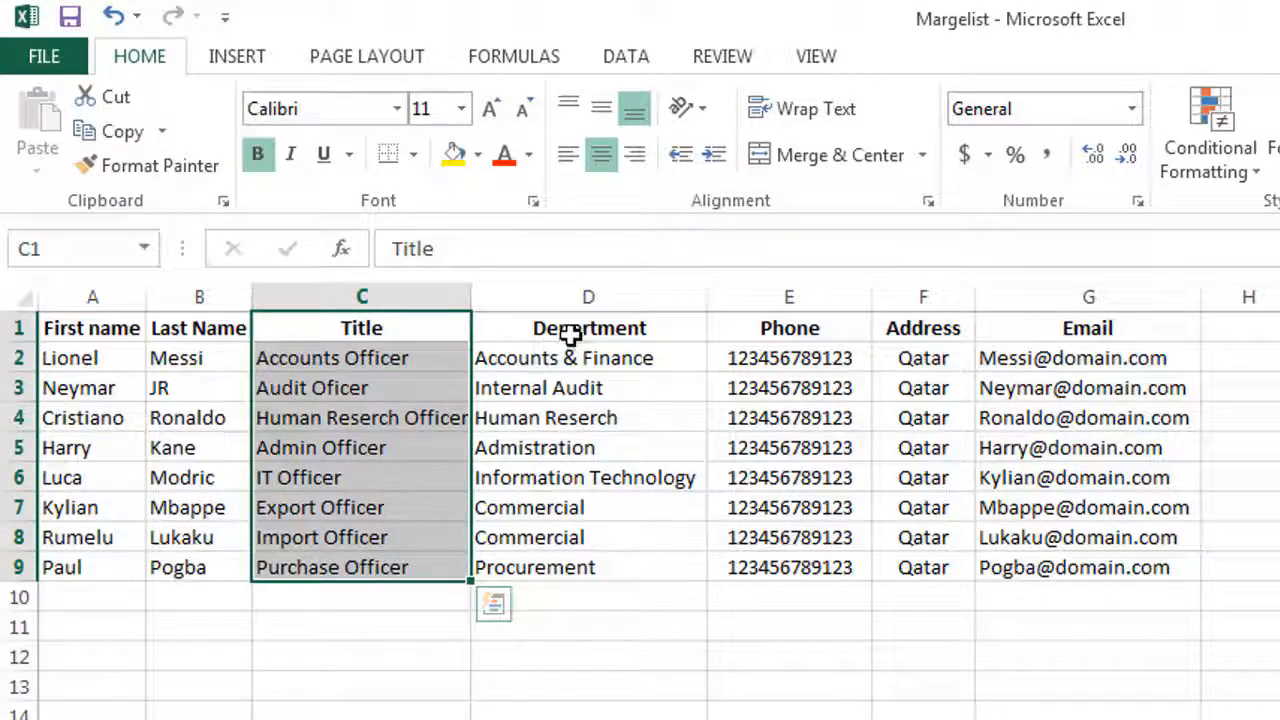
pyautogui.click(588, 328)
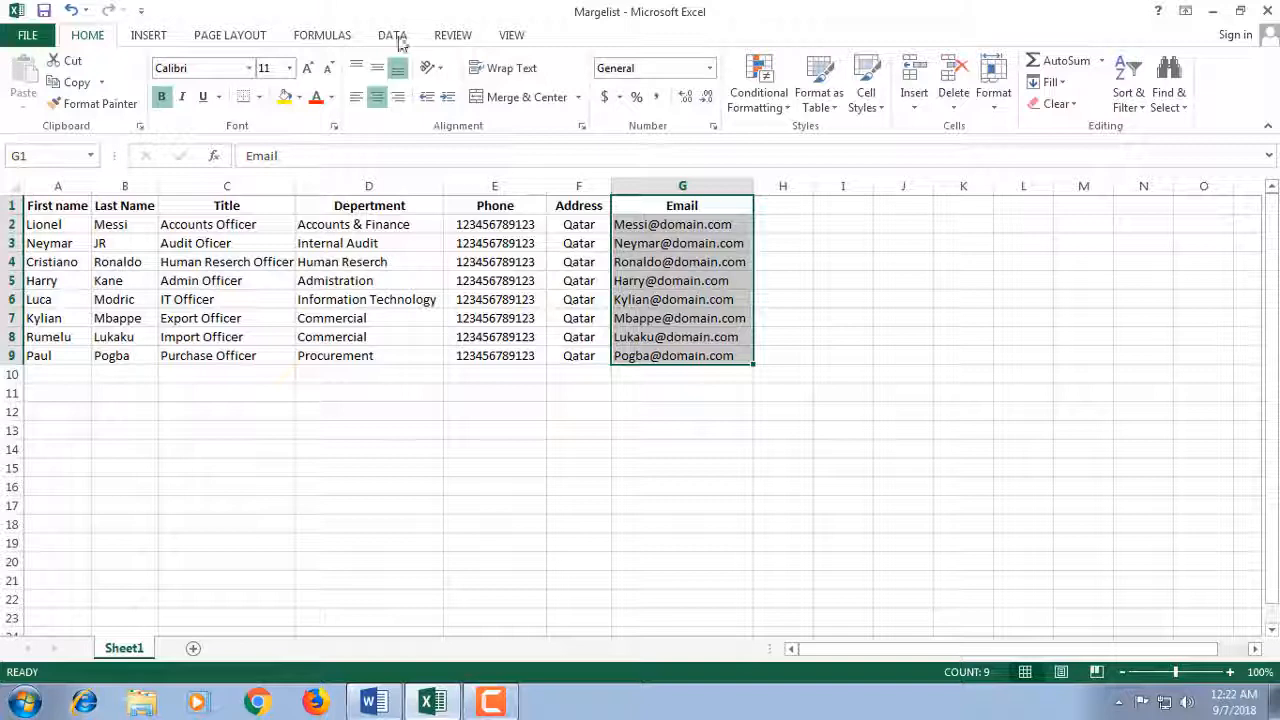
pyautogui.moveTo(640, 20)
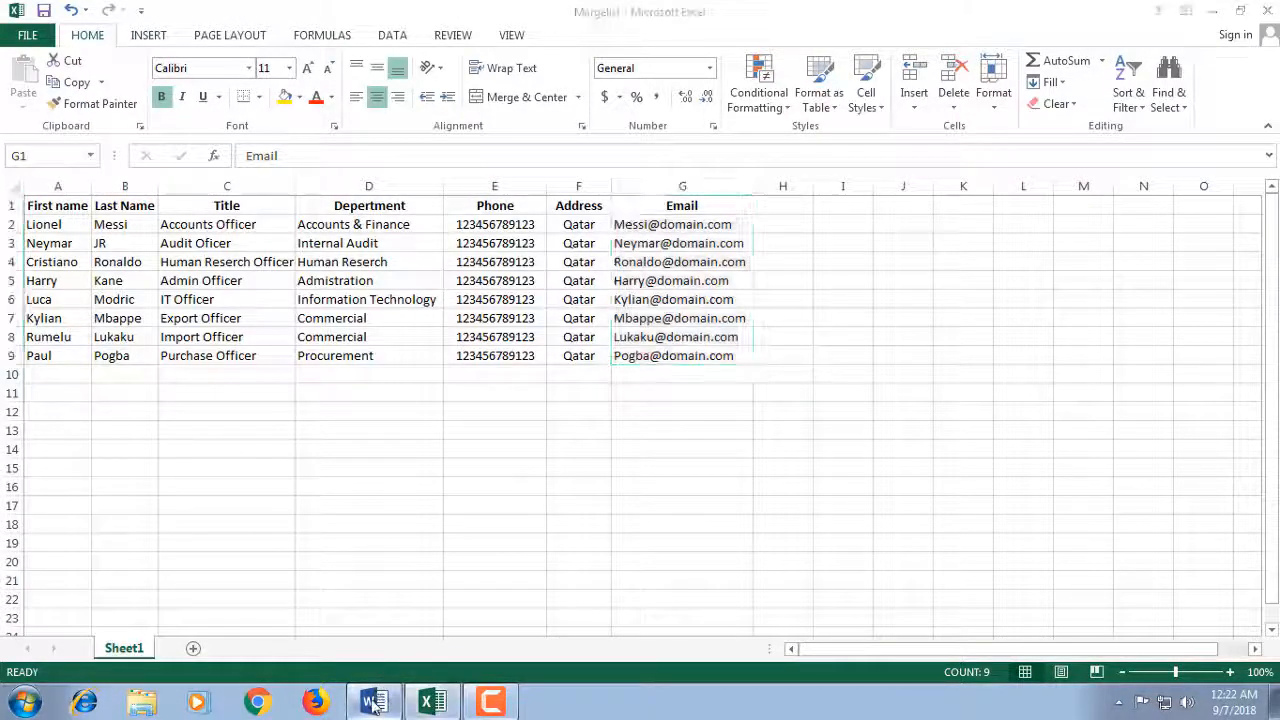
# Make the World Cup letter a Letters mail merge and choose Use an Existing List for recipients
pyautogui.click(372, 700)
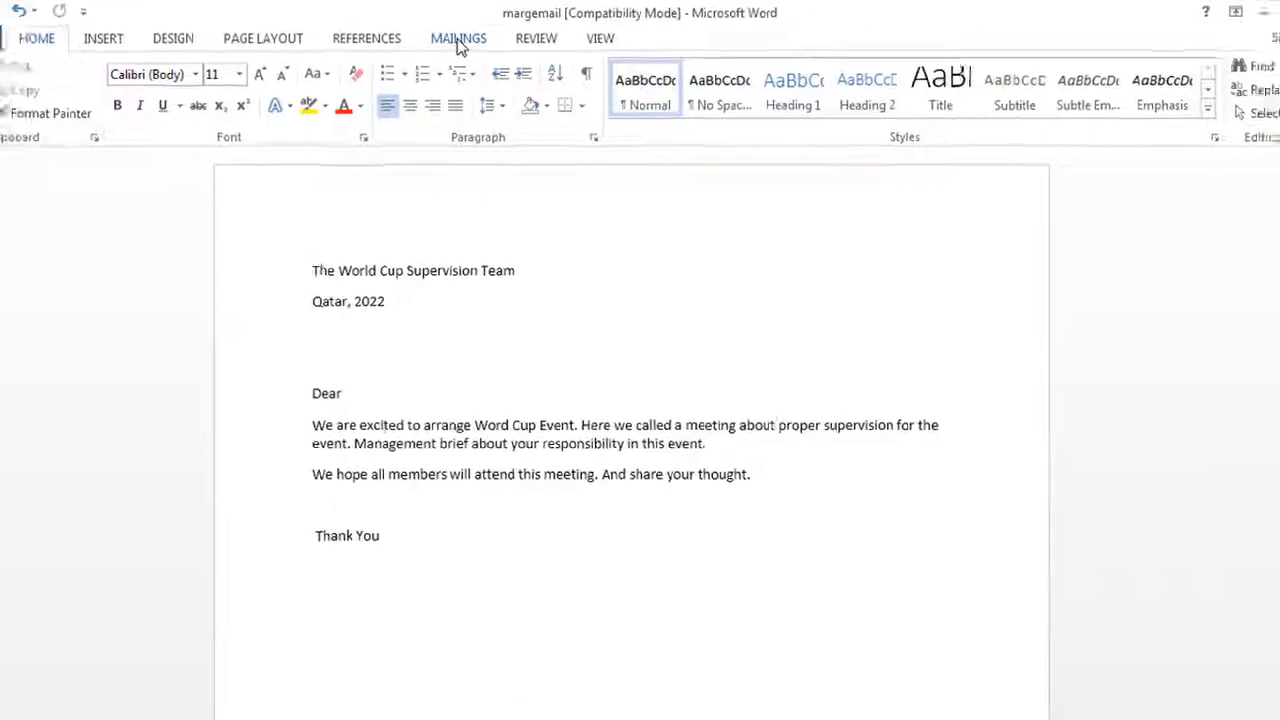
pyautogui.click(458, 38)
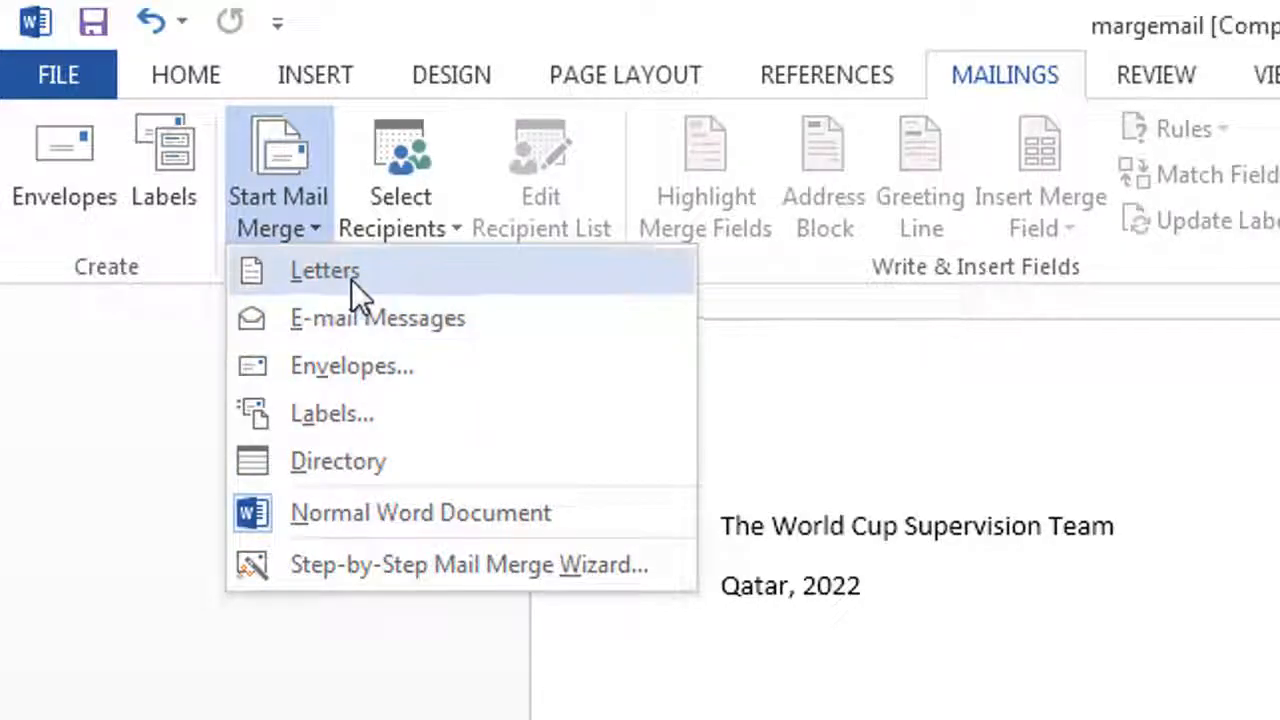
pyautogui.click(324, 270)
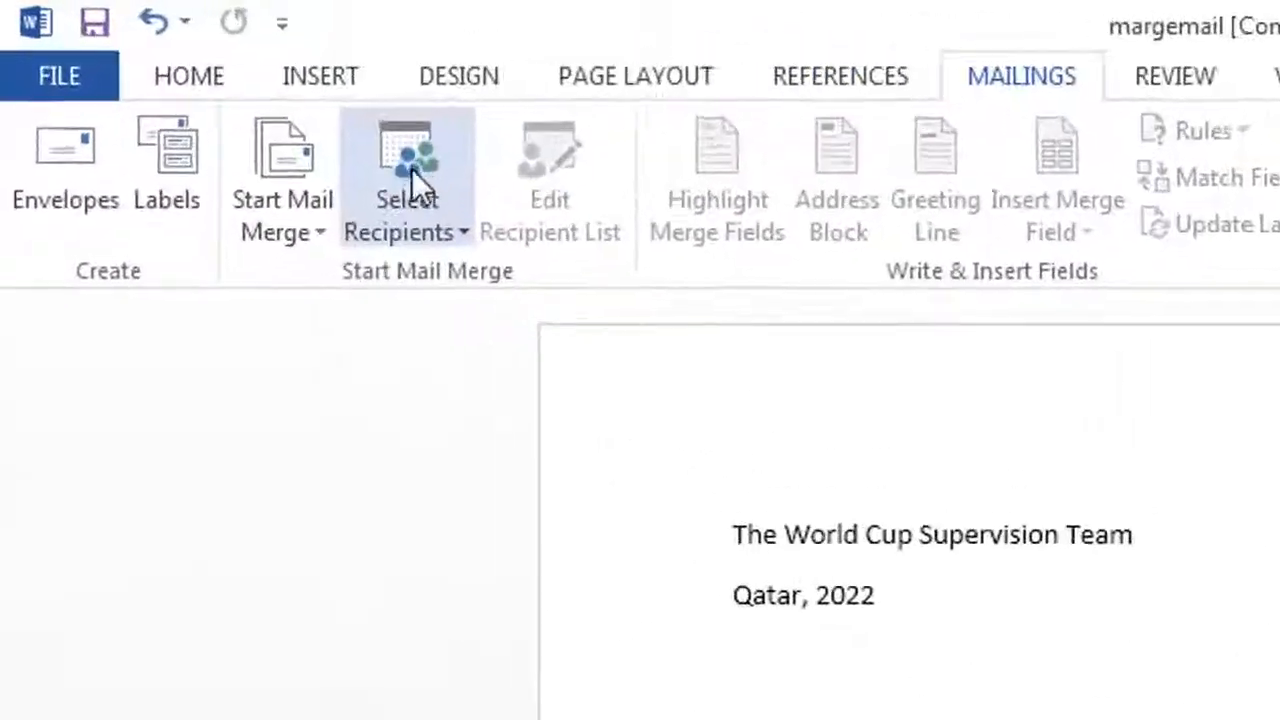
pyautogui.click(406, 180)
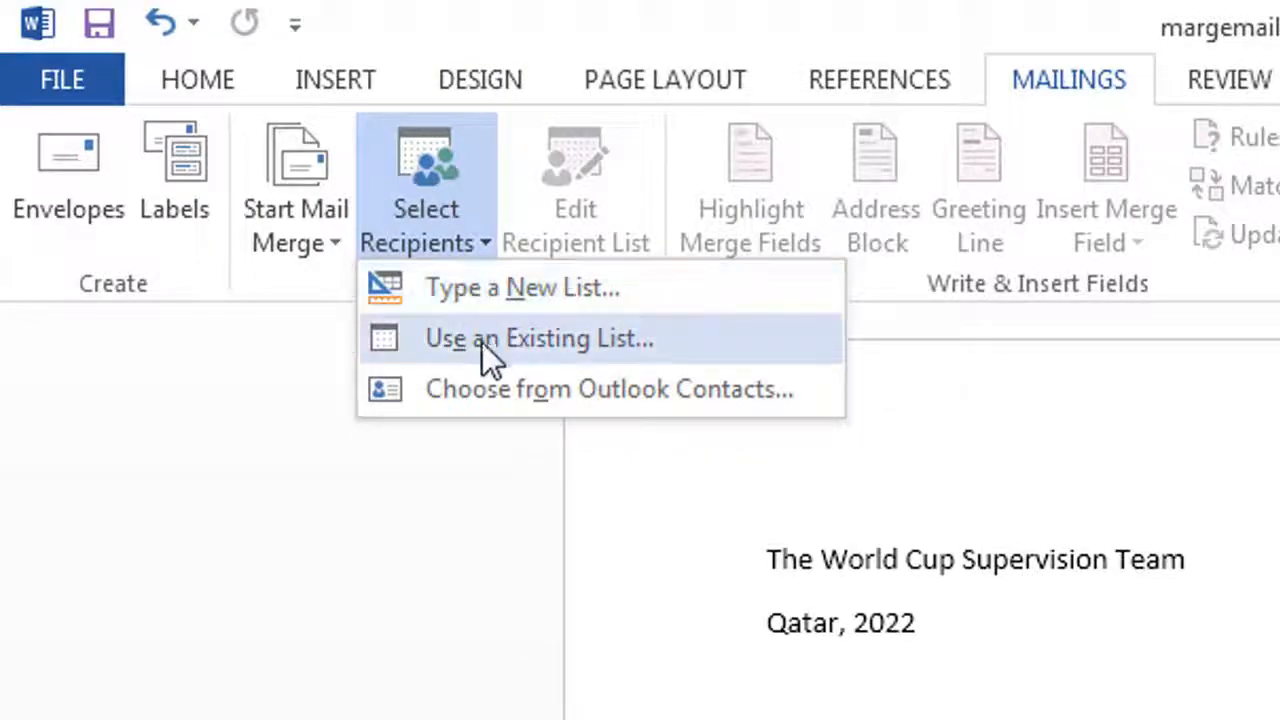
pyautogui.click(538, 338)
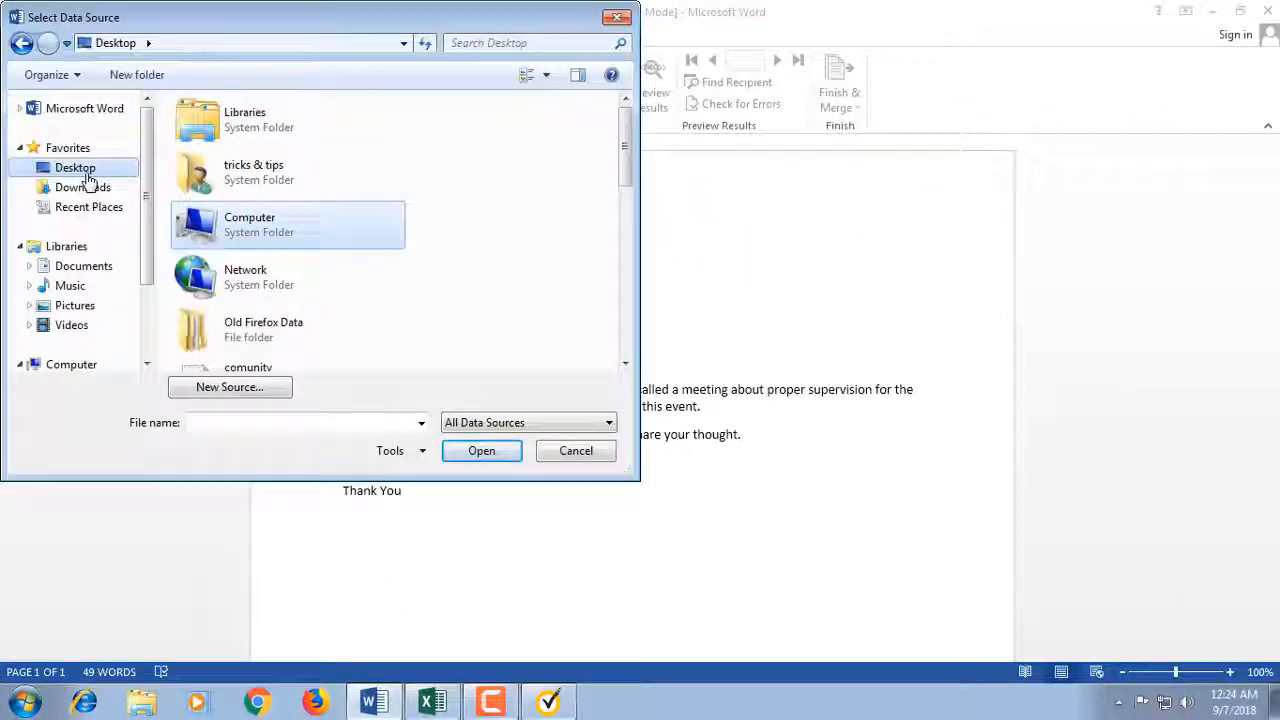
pyautogui.moveTo(310, 192)
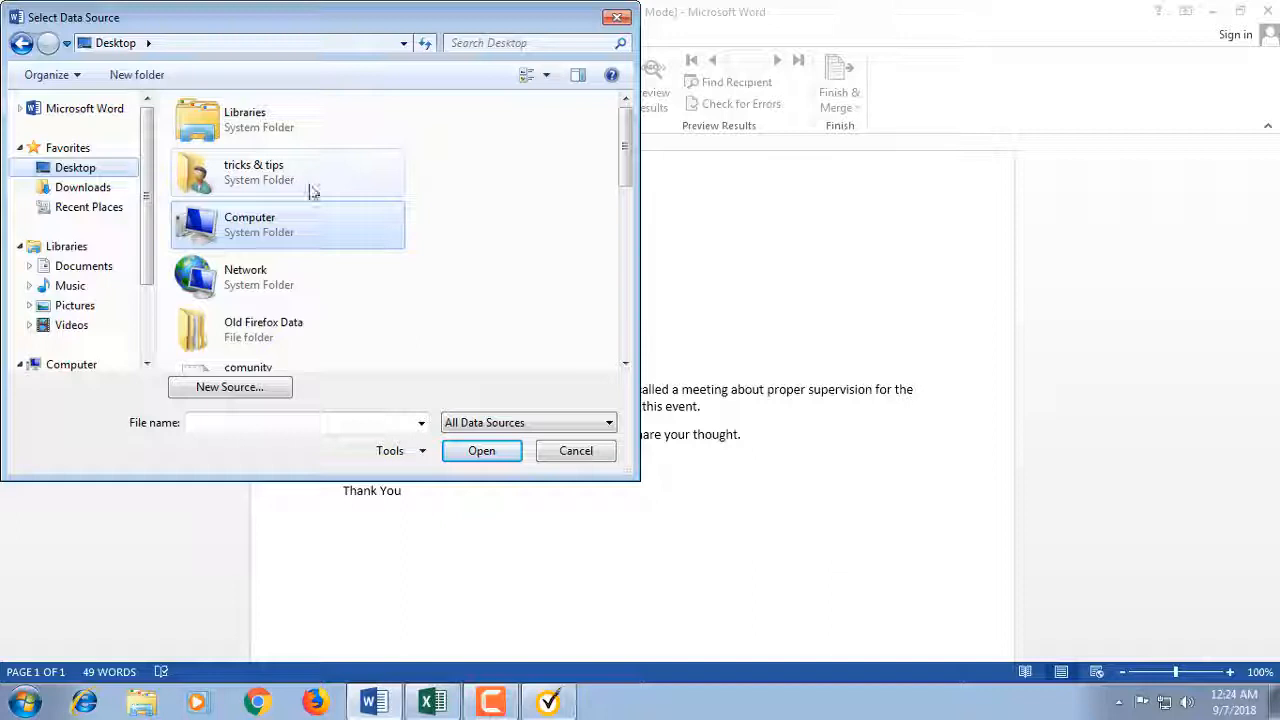
# Pick the Margelist workbook as data source and confirm Sheet1$ as the recipient table
pyautogui.scroll(-3)
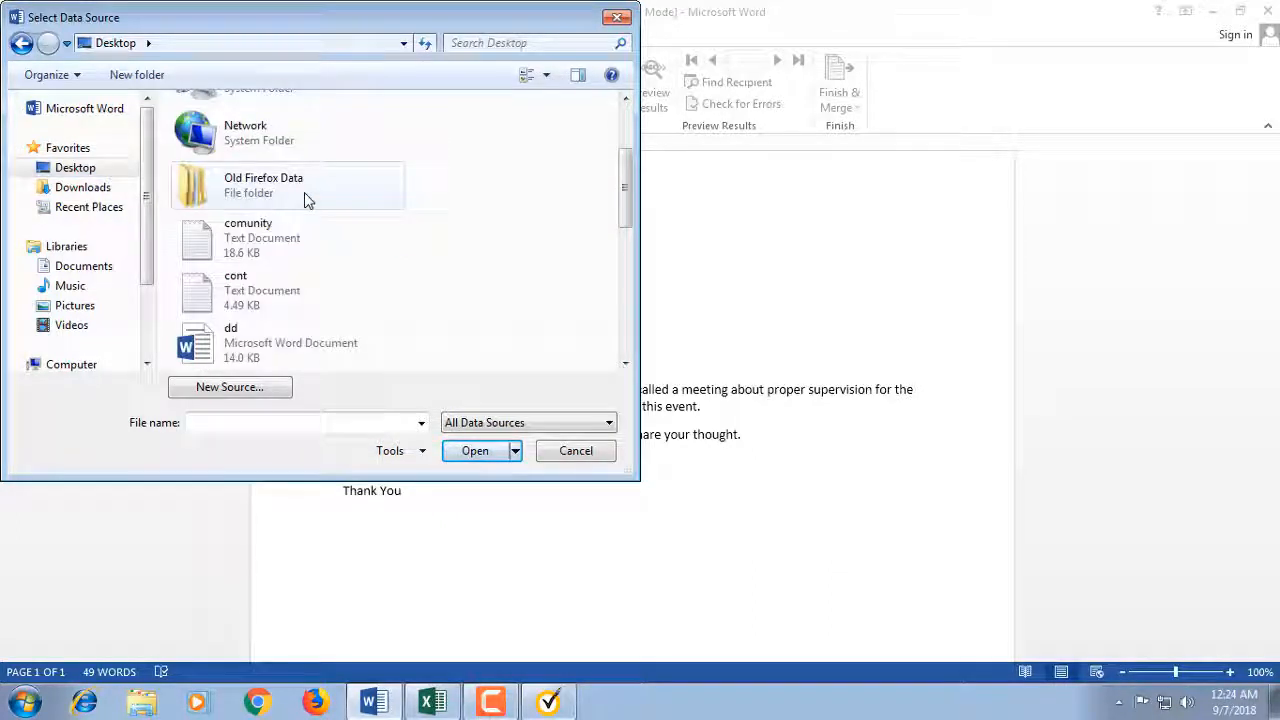
pyautogui.scroll(-3)
pyautogui.write('Margelist')
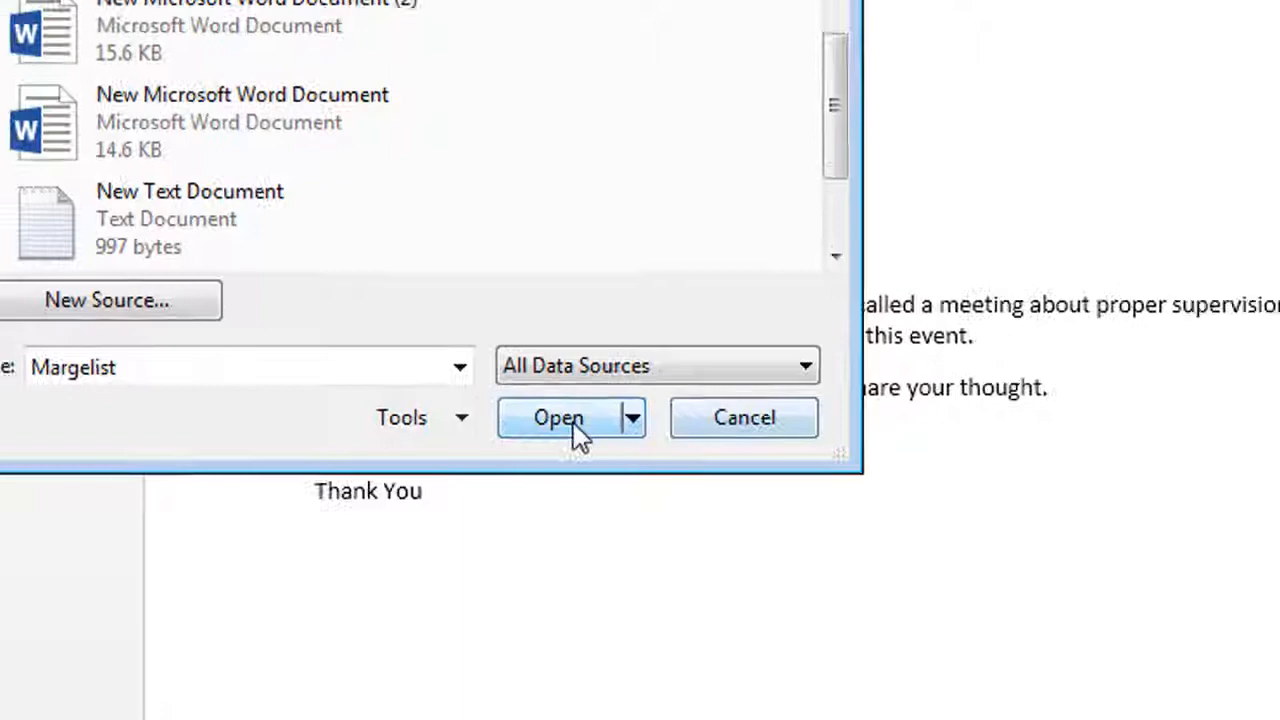
pyautogui.click(558, 418)
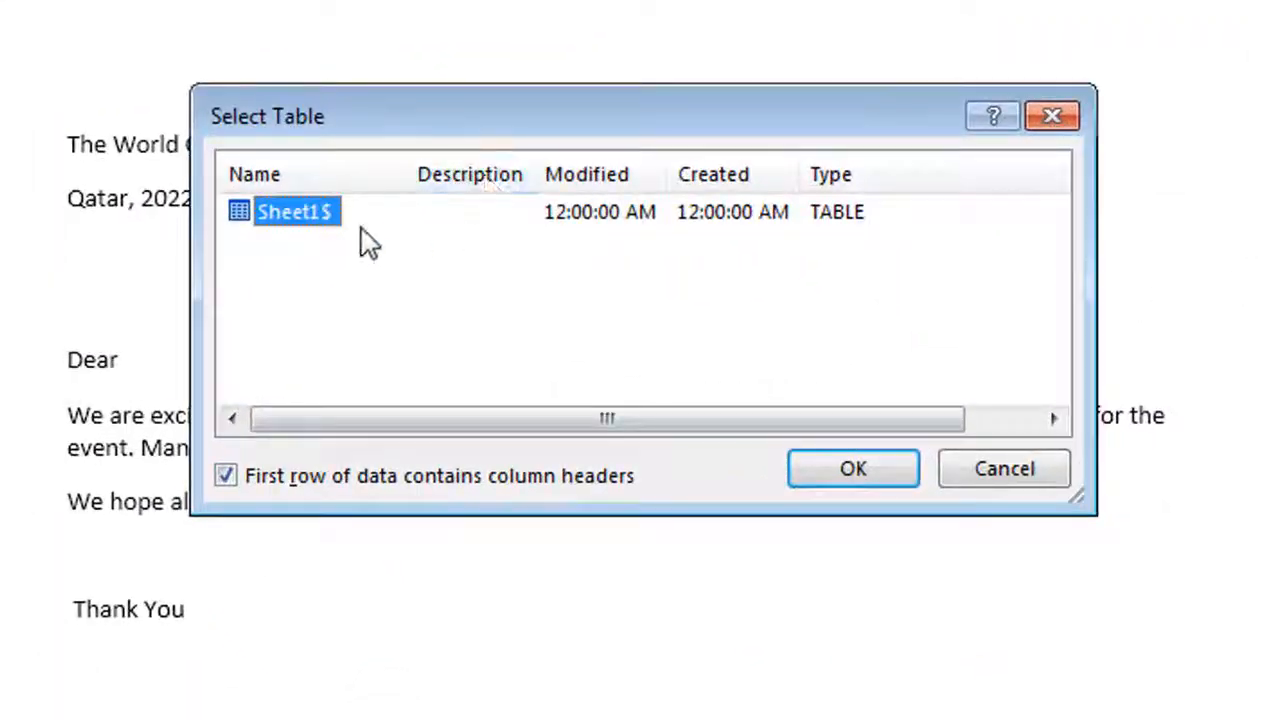
pyautogui.click(852, 468)
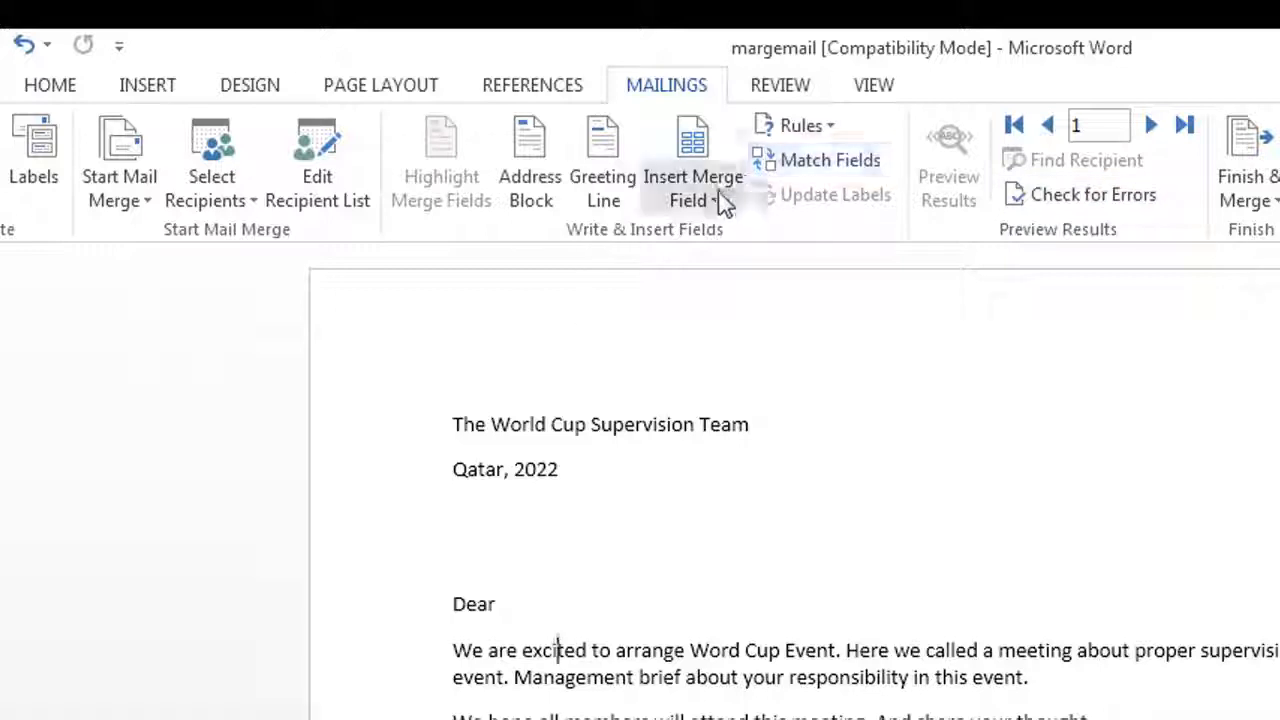
pyautogui.moveTo(508, 490)
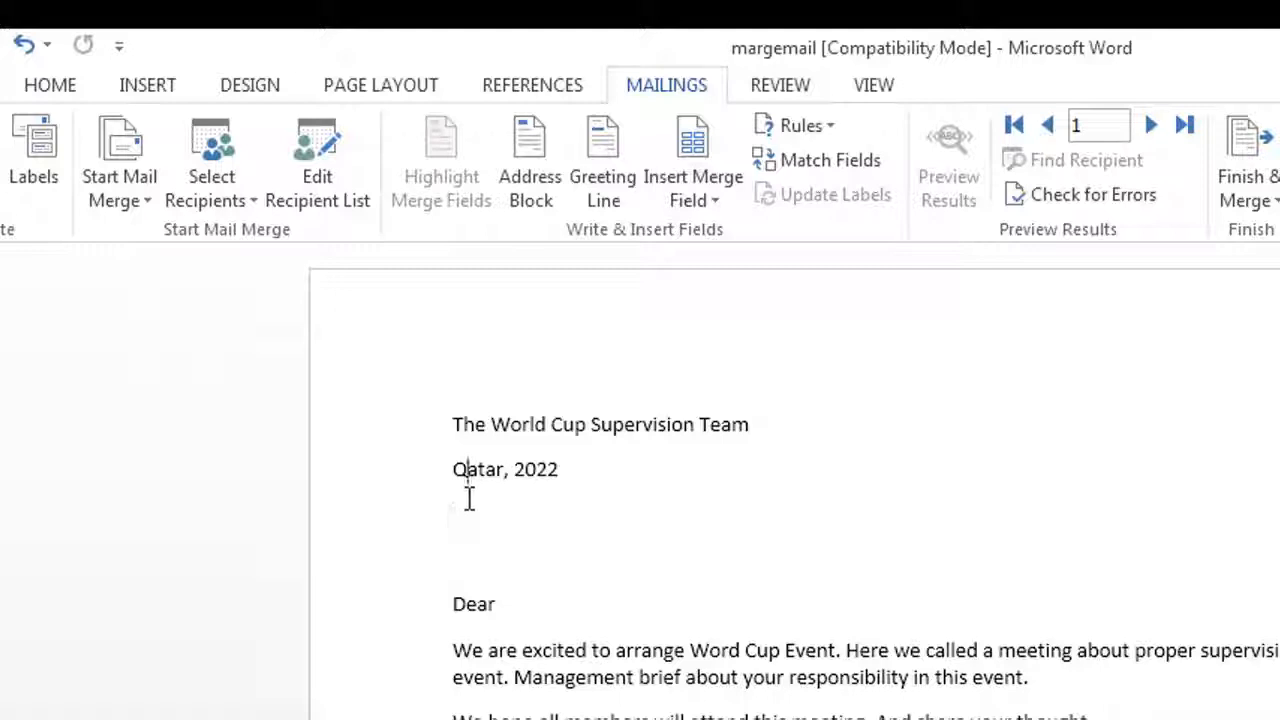
# Insert First_name and Last_name merge fields on the line below the date
pyautogui.click(692, 160)
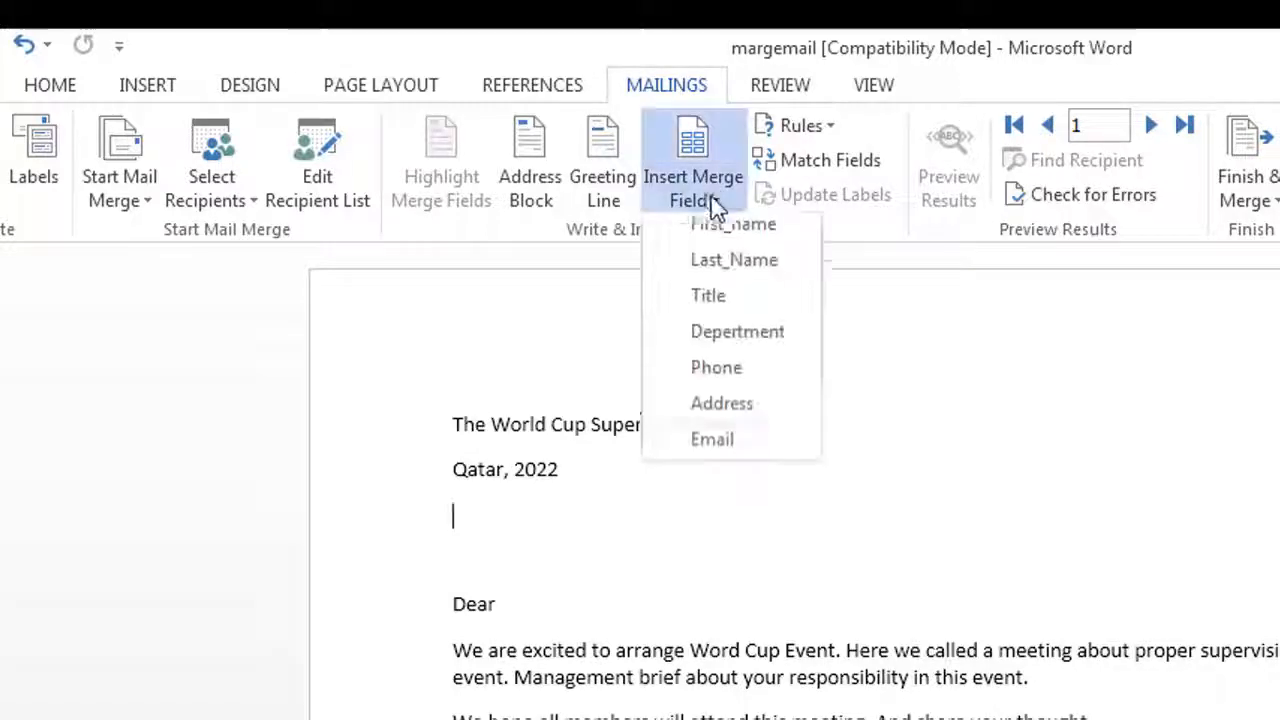
pyautogui.click(732, 224)
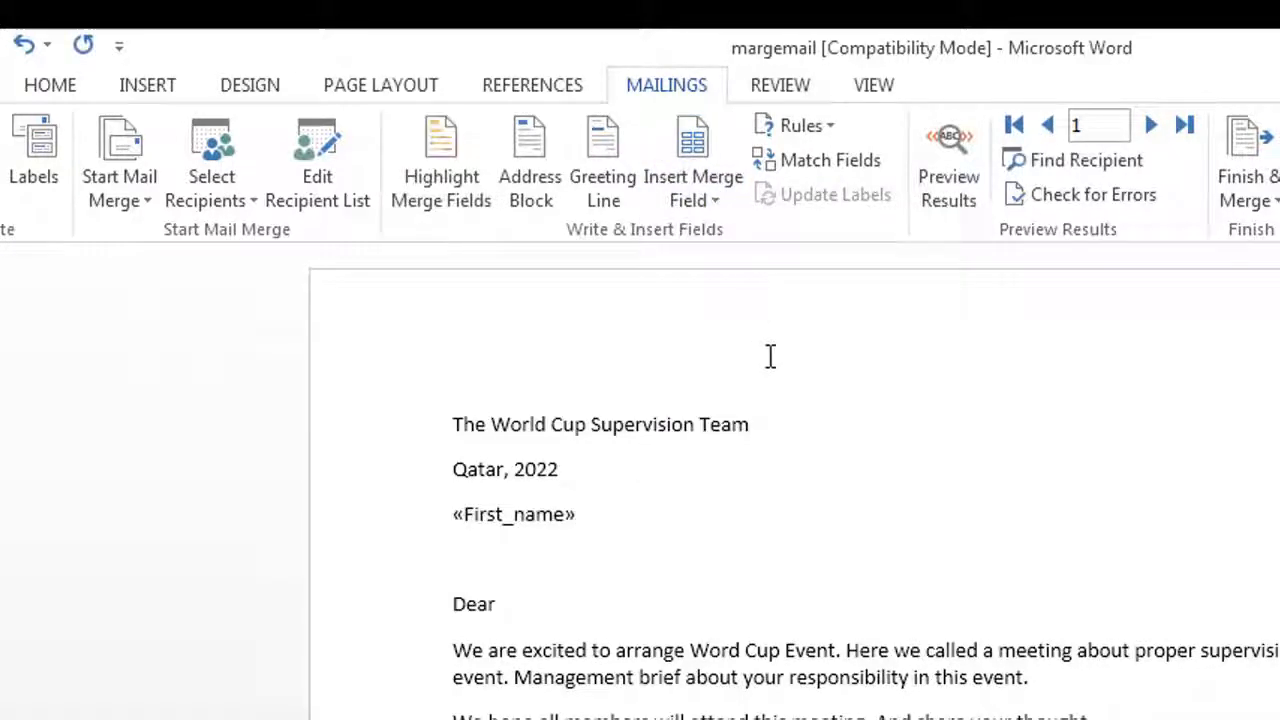
pyautogui.moveTo(756, 224)
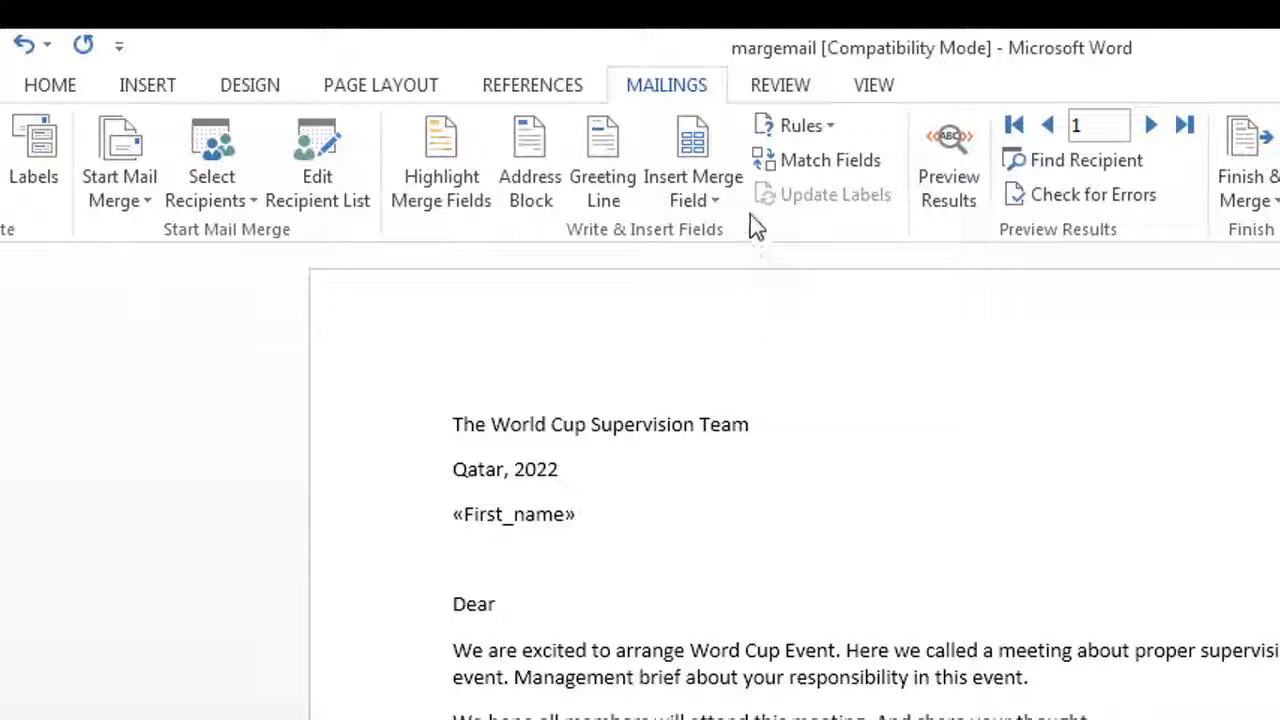
pyautogui.click(692, 160)
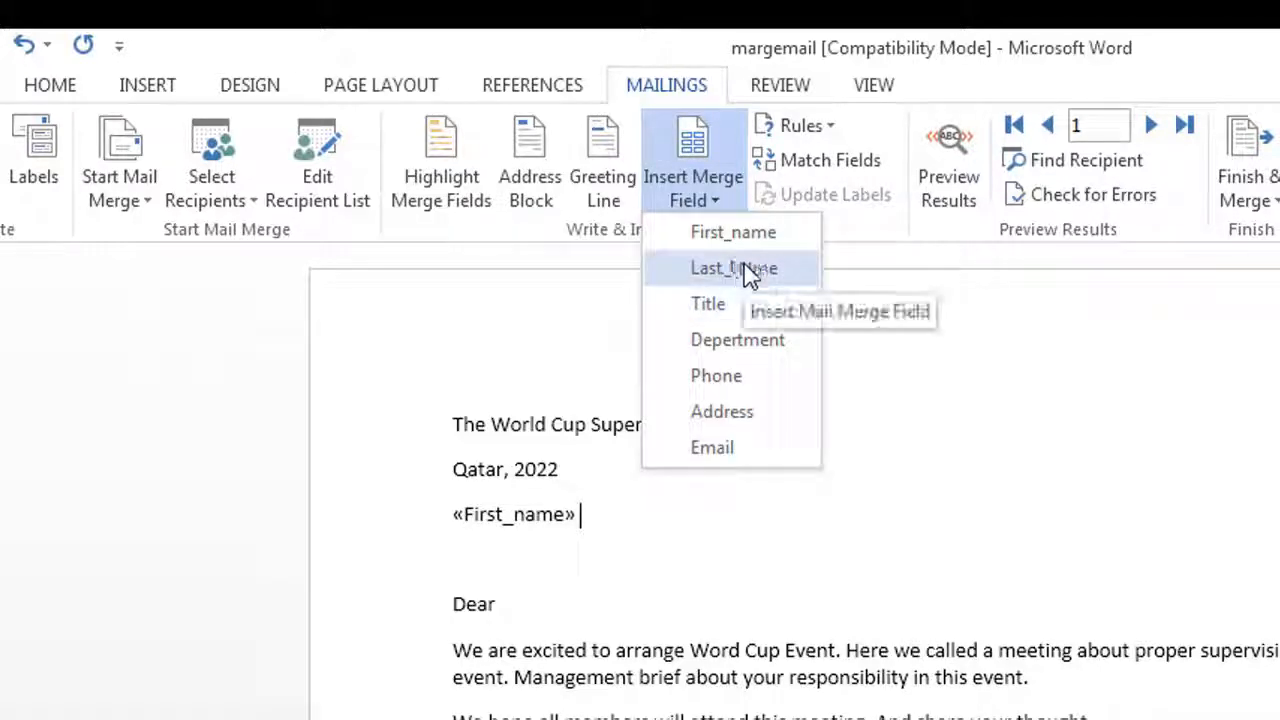
pyautogui.click(732, 268)
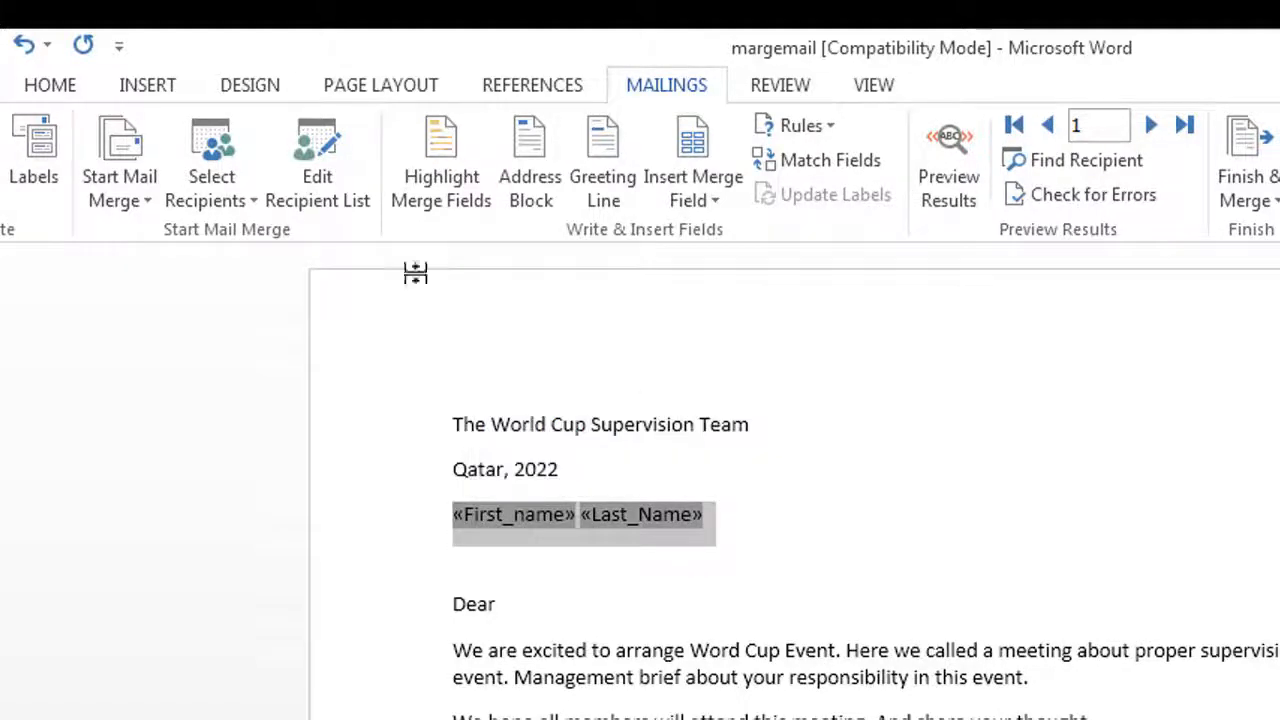
pyautogui.moveTo(578, 496)
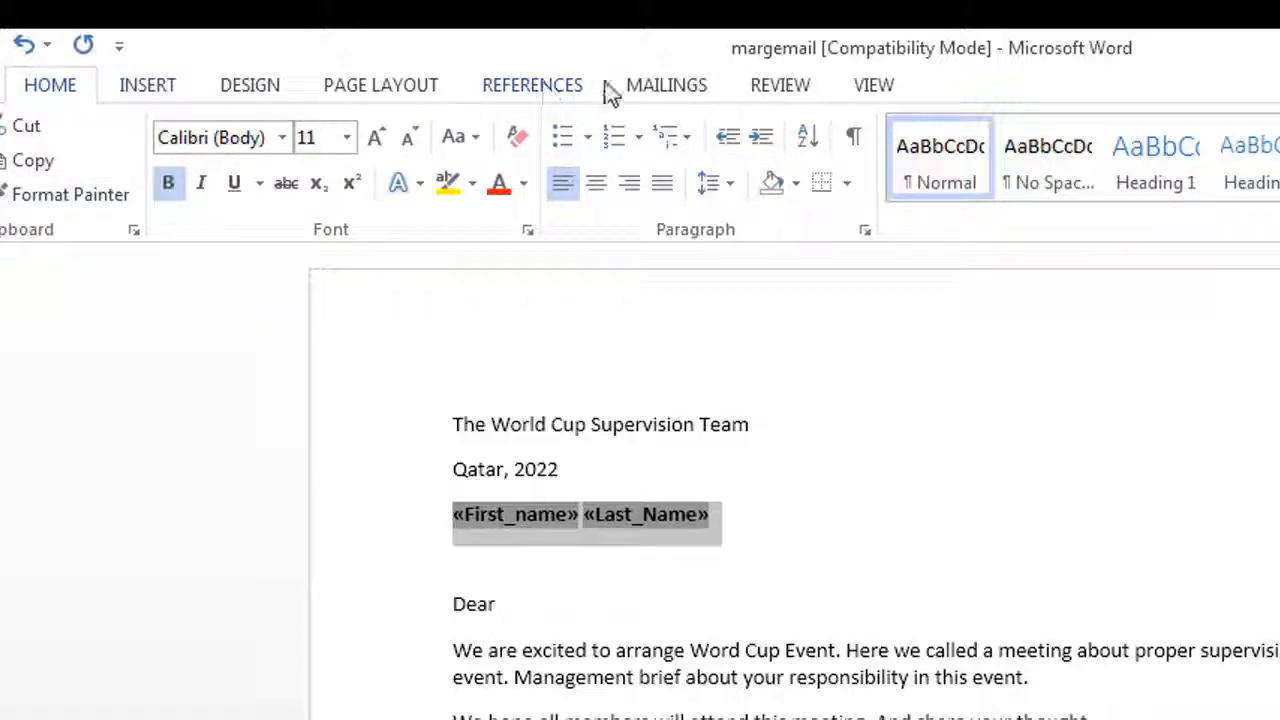
# Insert Title, Department, Phone and Address merge fields on separate lines under the name
pyautogui.click(666, 84)
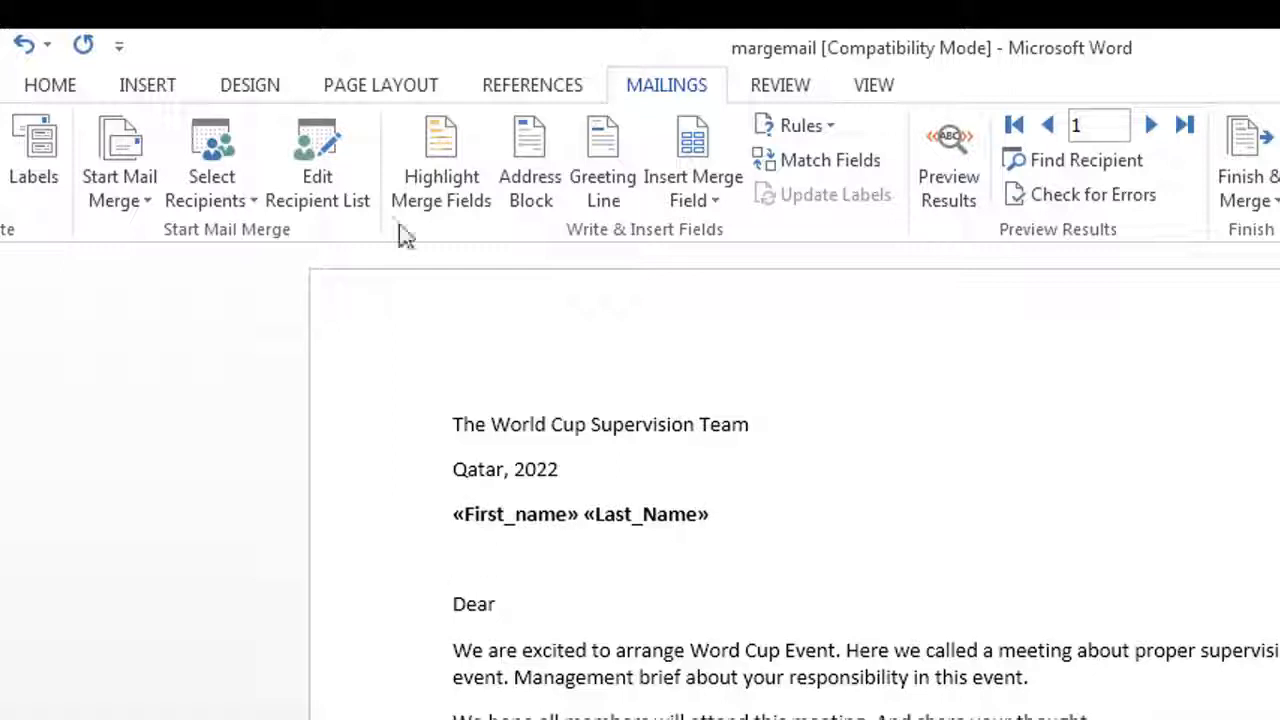
pyautogui.click(692, 160)
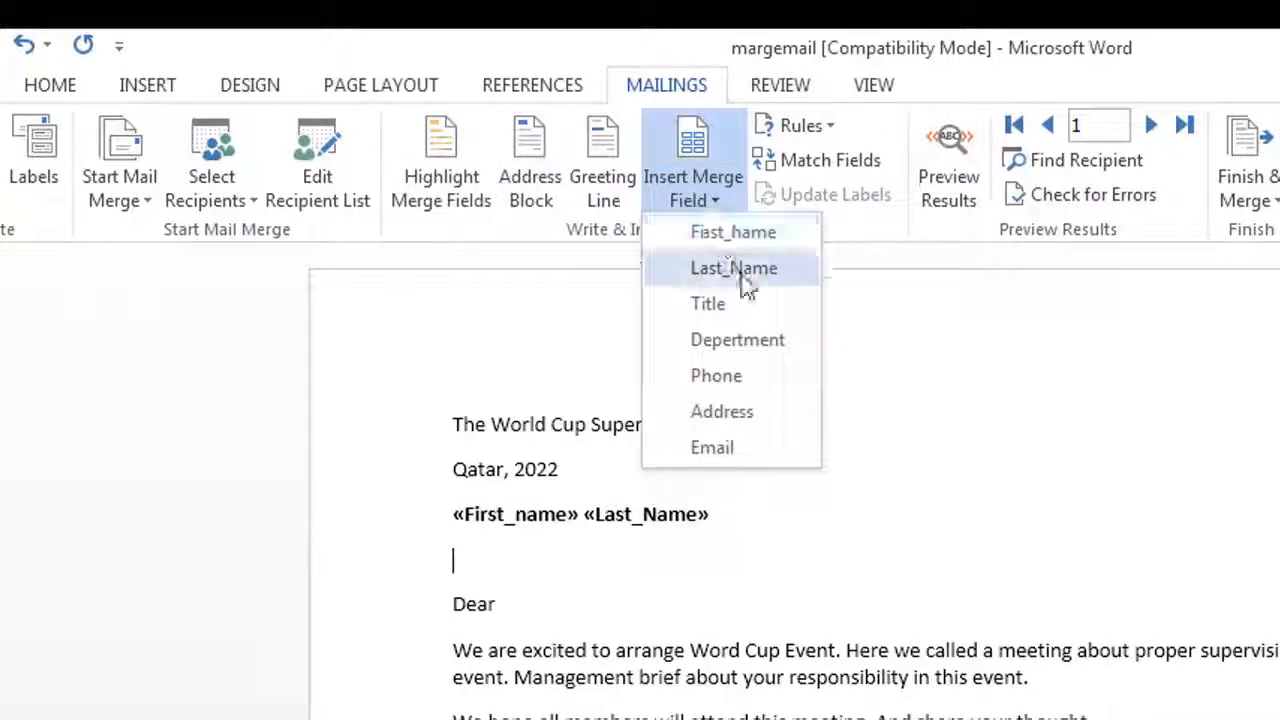
pyautogui.click(708, 304)
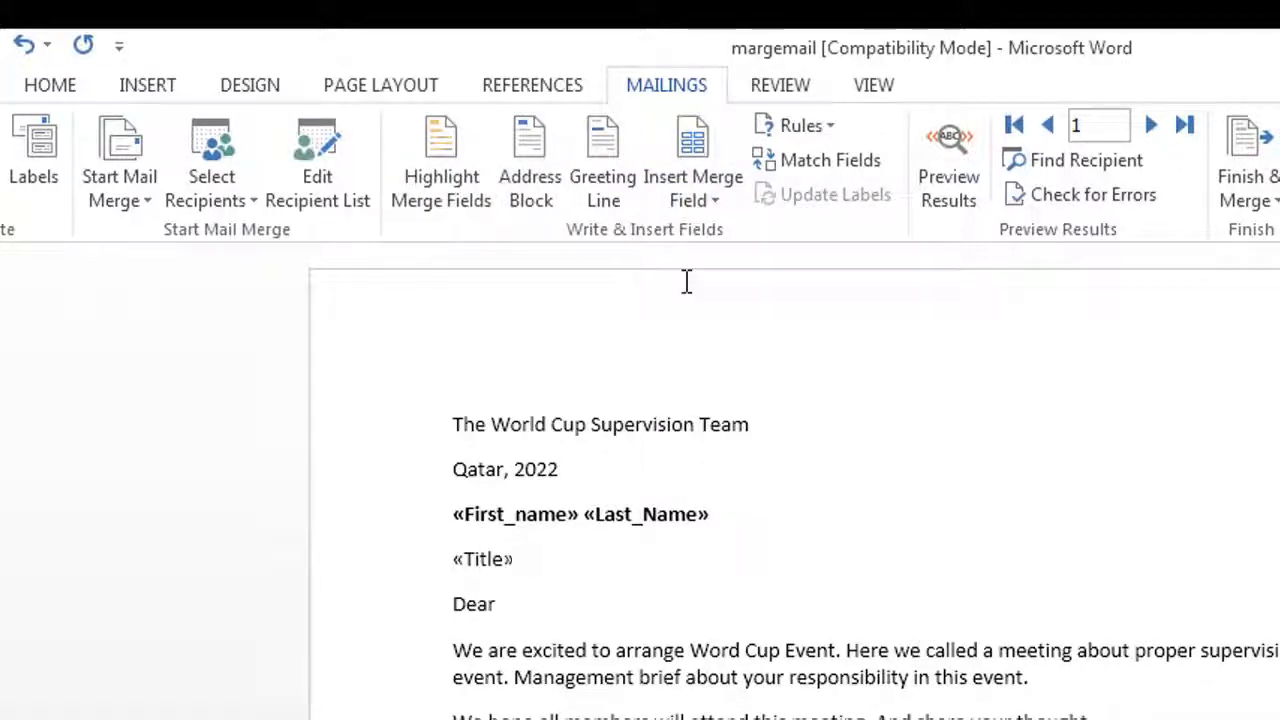
pyautogui.click(692, 160)
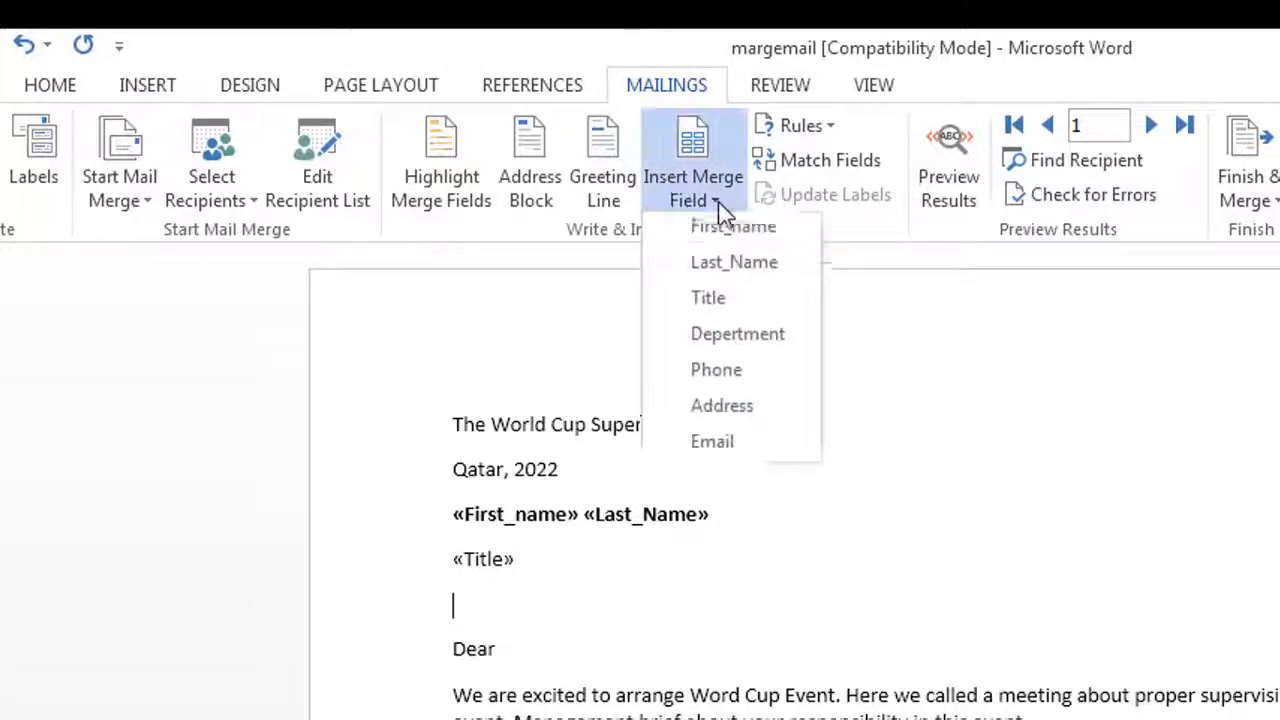
pyautogui.click(736, 332)
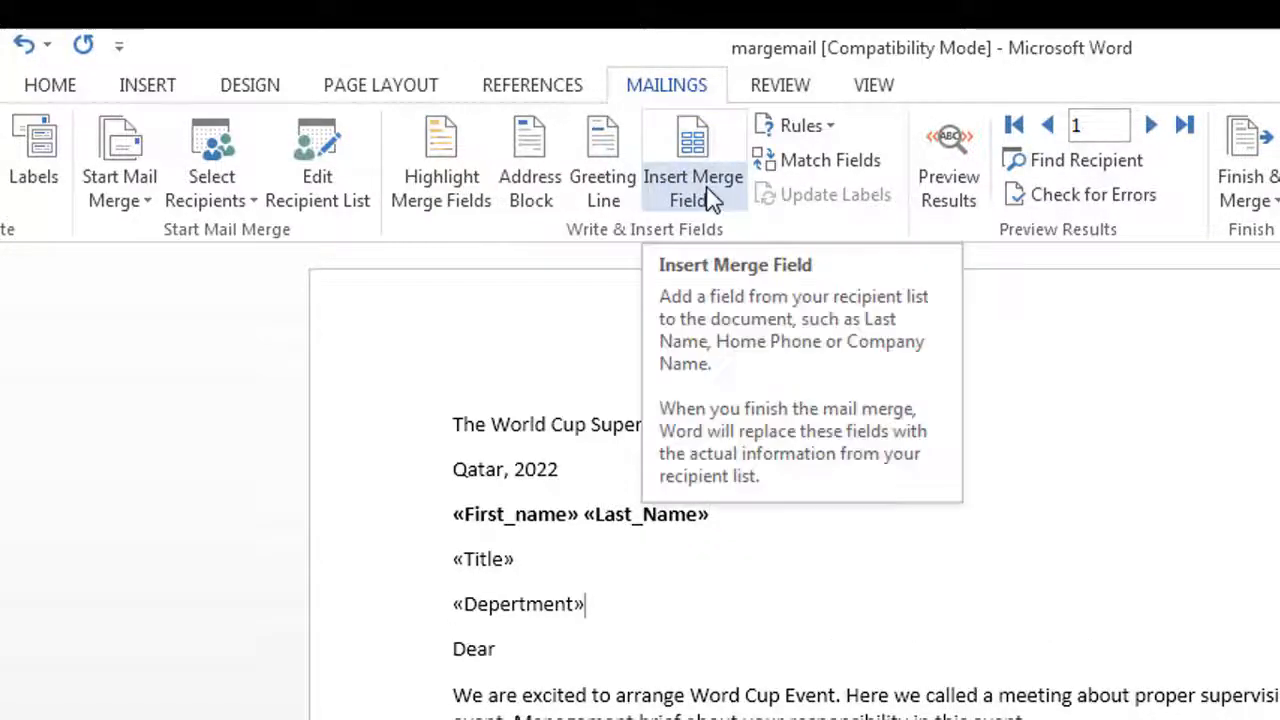
pyautogui.click(692, 176)
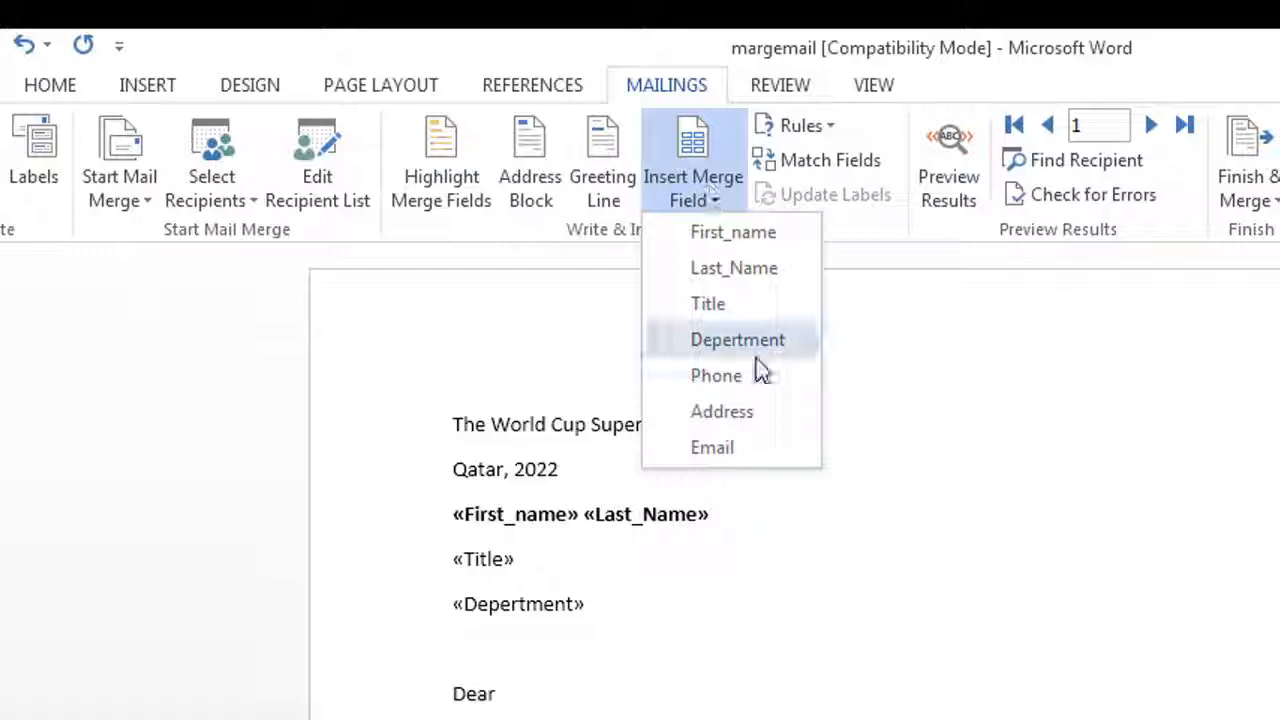
pyautogui.moveTo(716, 376)
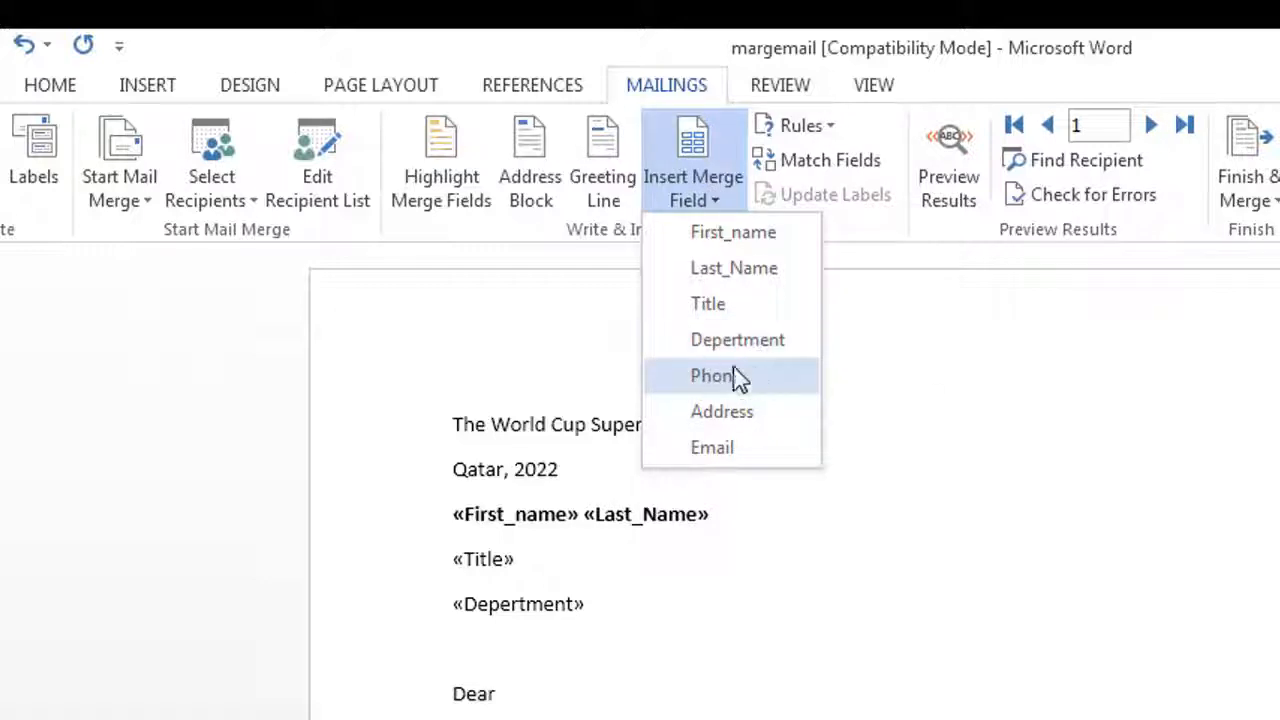
pyautogui.click(712, 376)
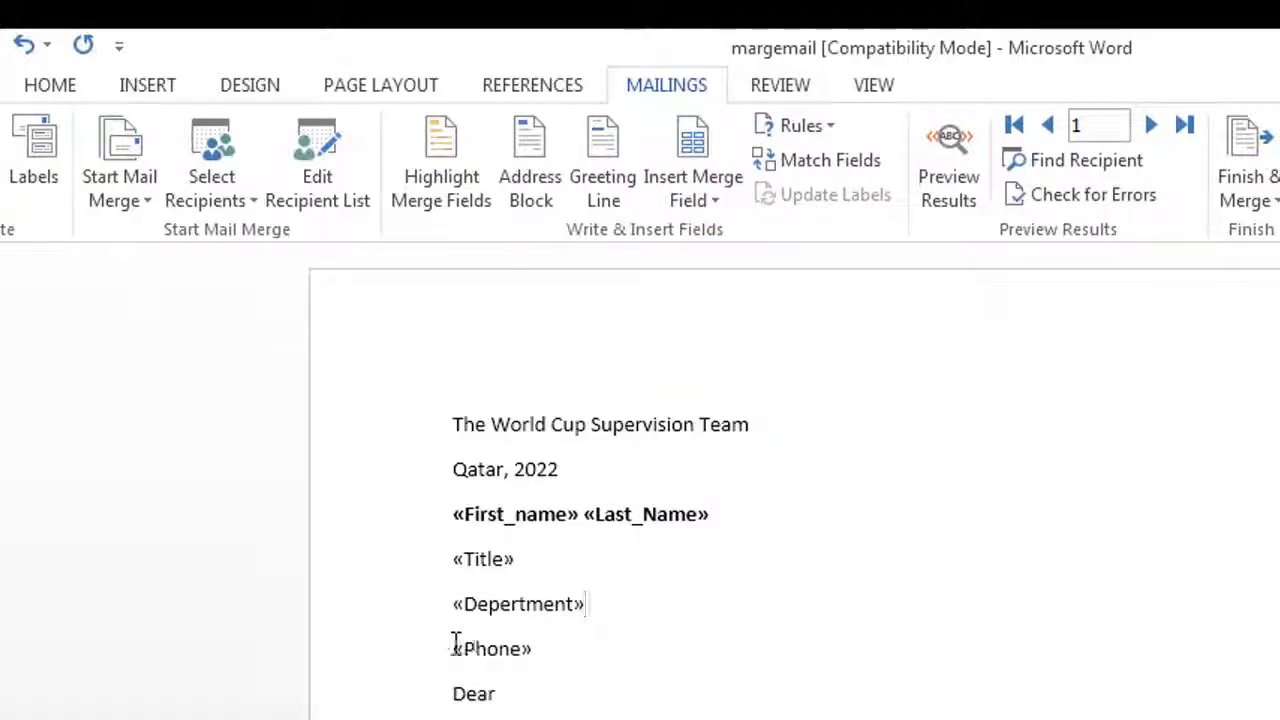
pyautogui.click(692, 160)
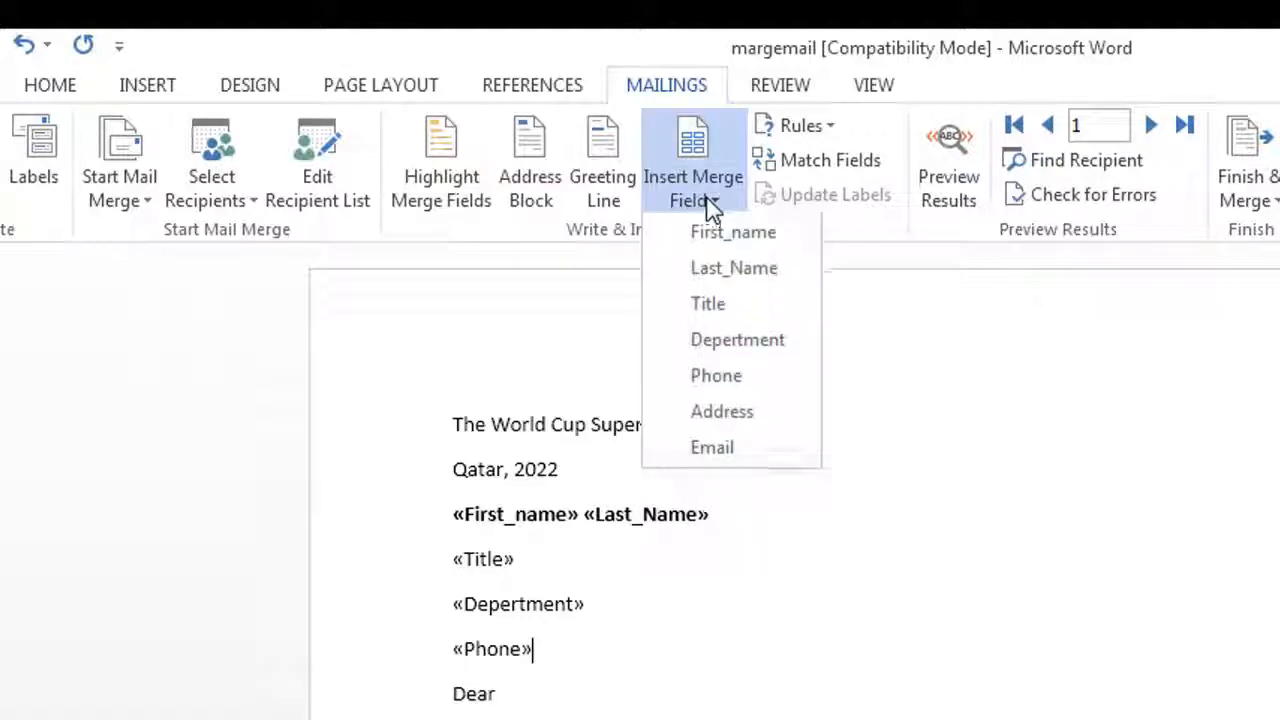
pyautogui.click(540, 648)
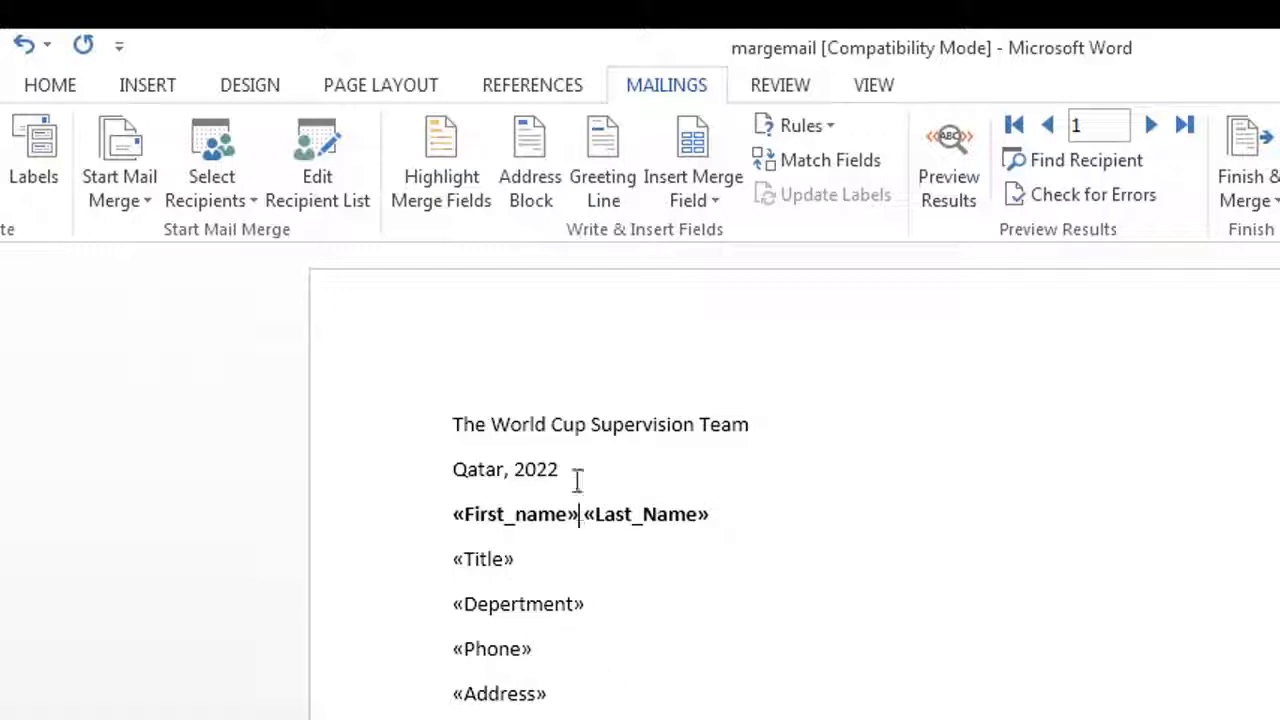
pyautogui.scroll(-3)
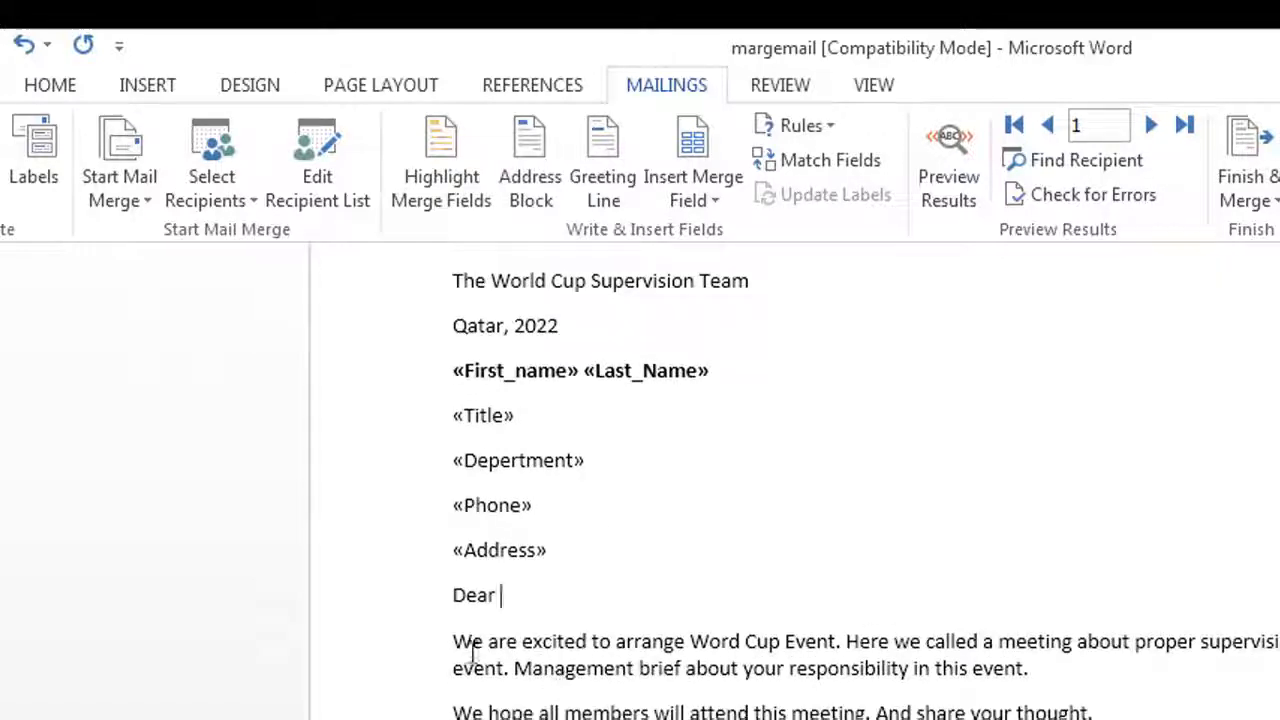
pyautogui.click(686, 160)
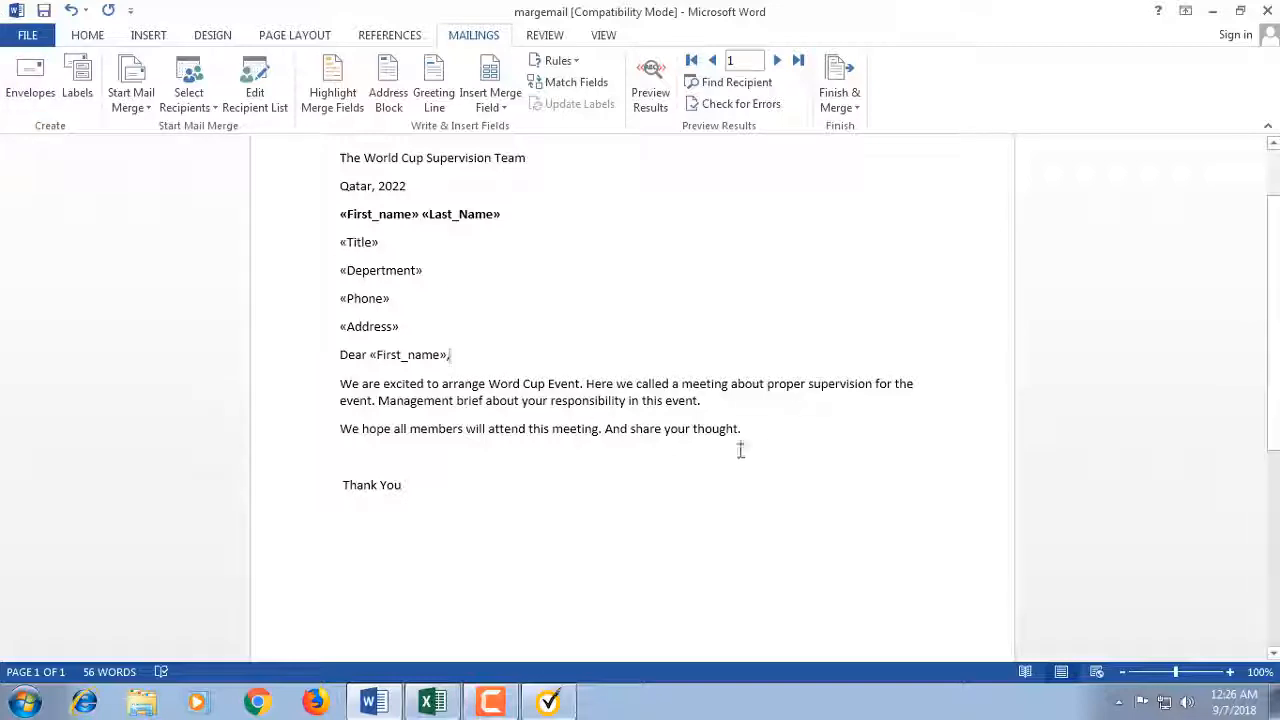
pyautogui.moveTo(392, 160)
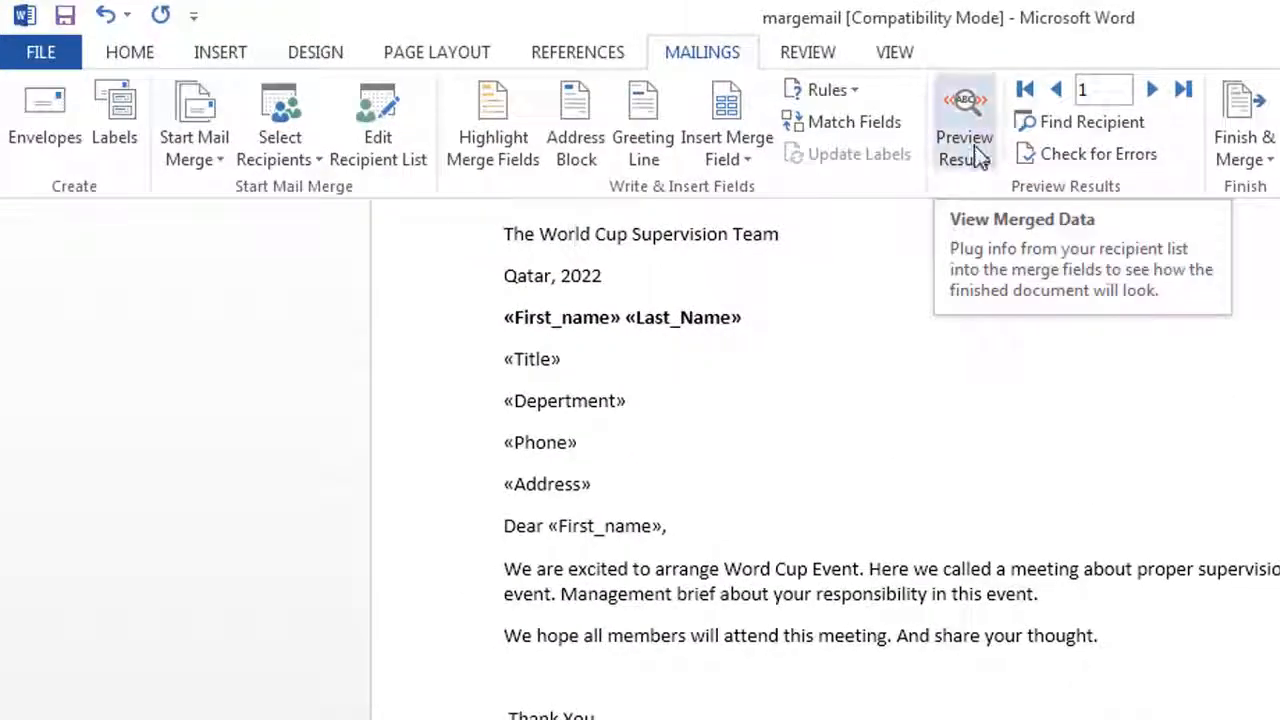
# Preview results, compare with the Excel list, step to the next record and back to Lionel Messi
pyautogui.click(964, 120)
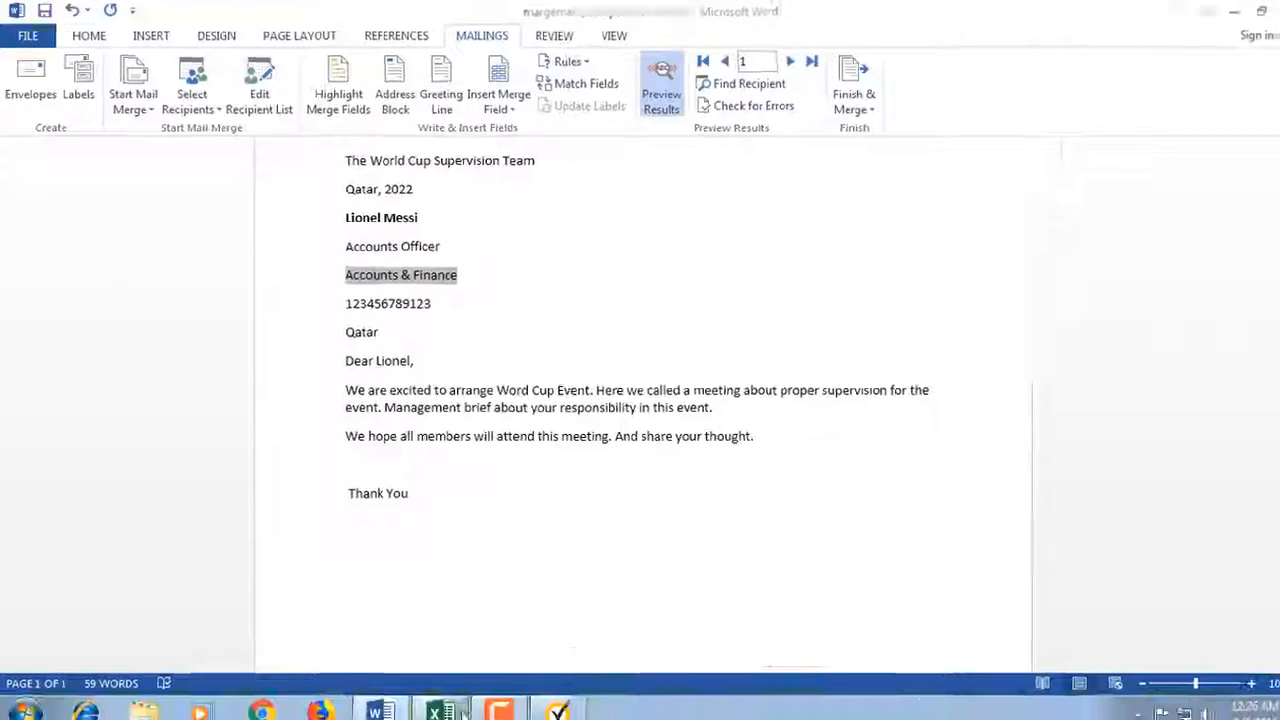
pyautogui.click(432, 708)
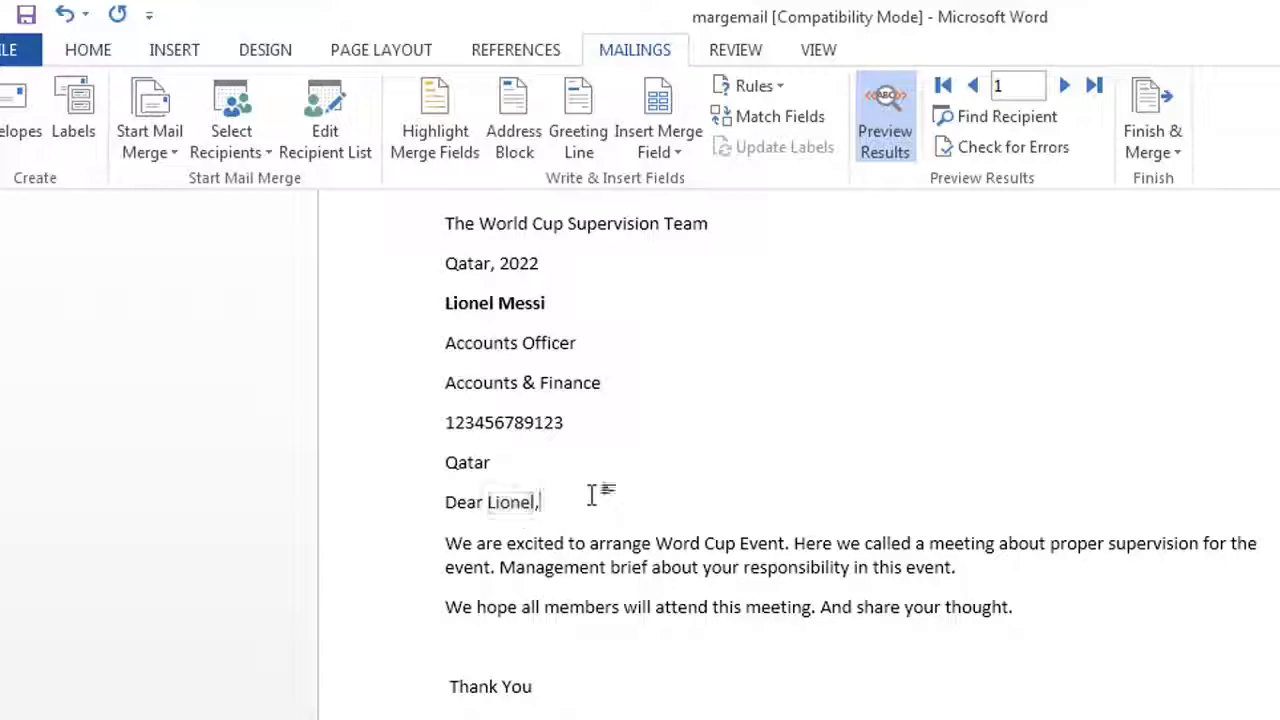
pyautogui.click(1064, 84)
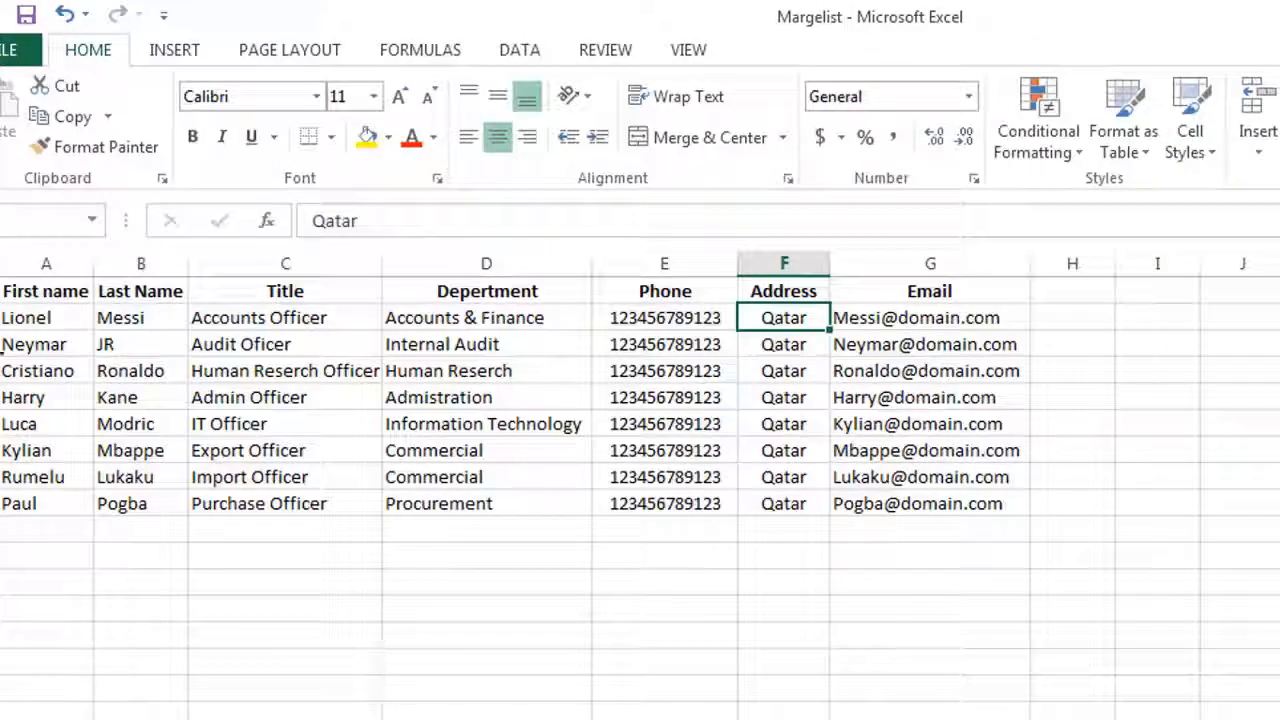
pyautogui.click(664, 370)
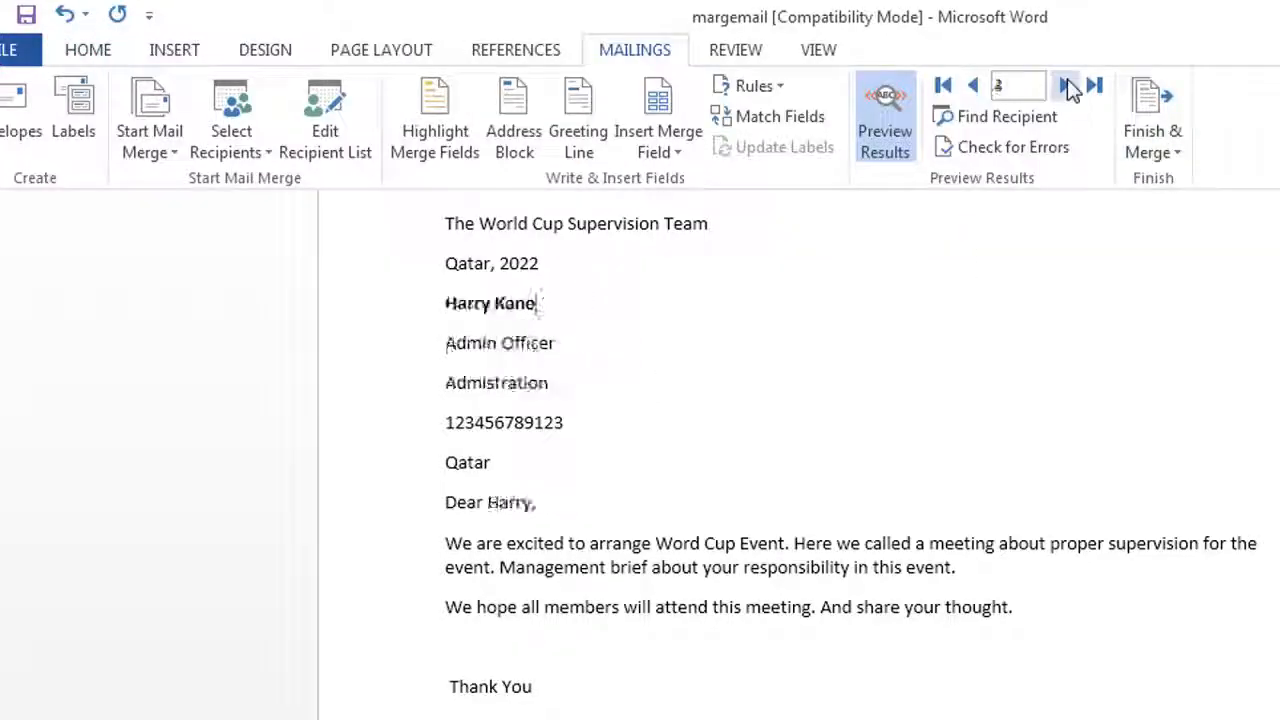
pyautogui.click(1092, 84)
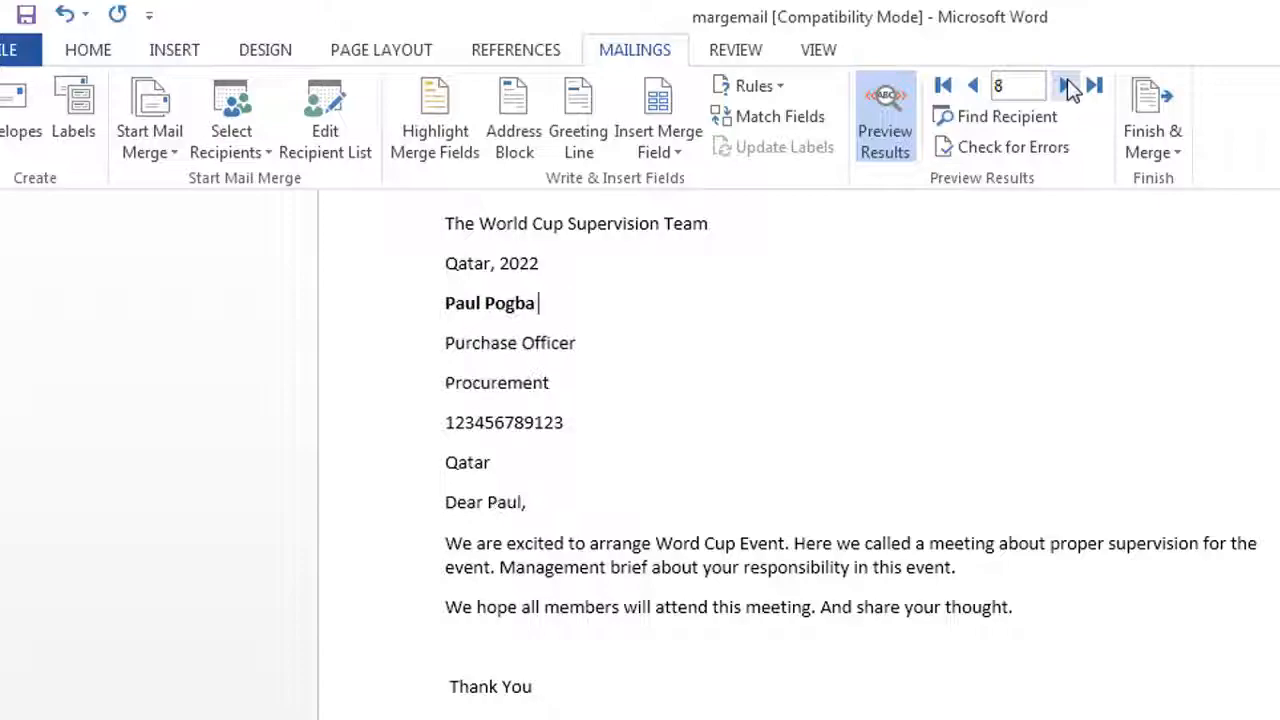
pyautogui.click(940, 84)
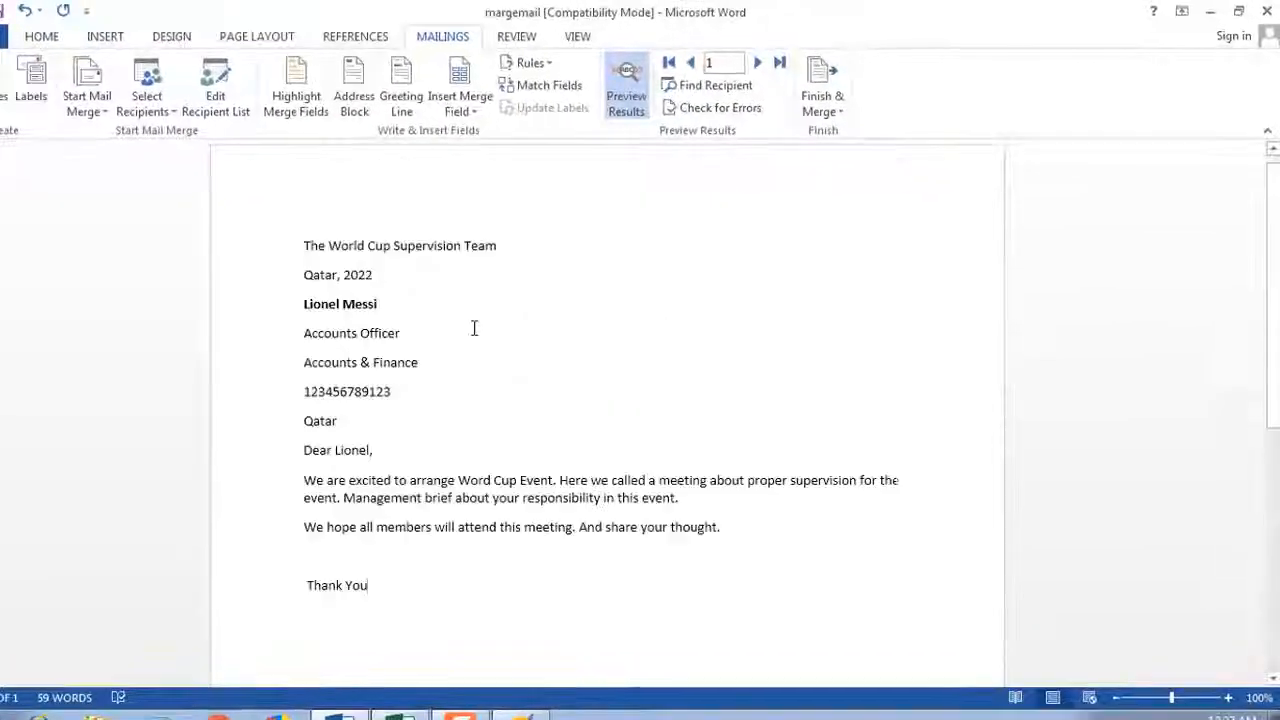
# Choose Finish & Merge > Edit Individual Documents to merge into editable letters
pyautogui.click(822, 84)
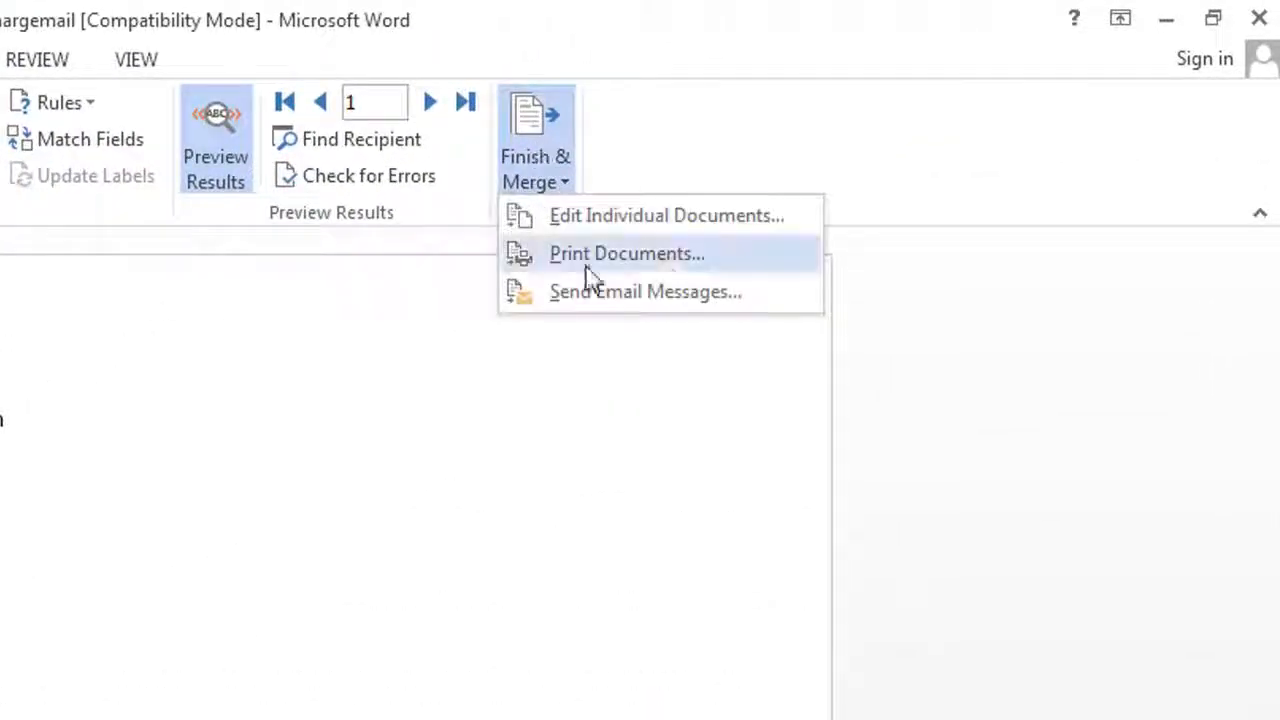
pyautogui.moveTo(560, 276)
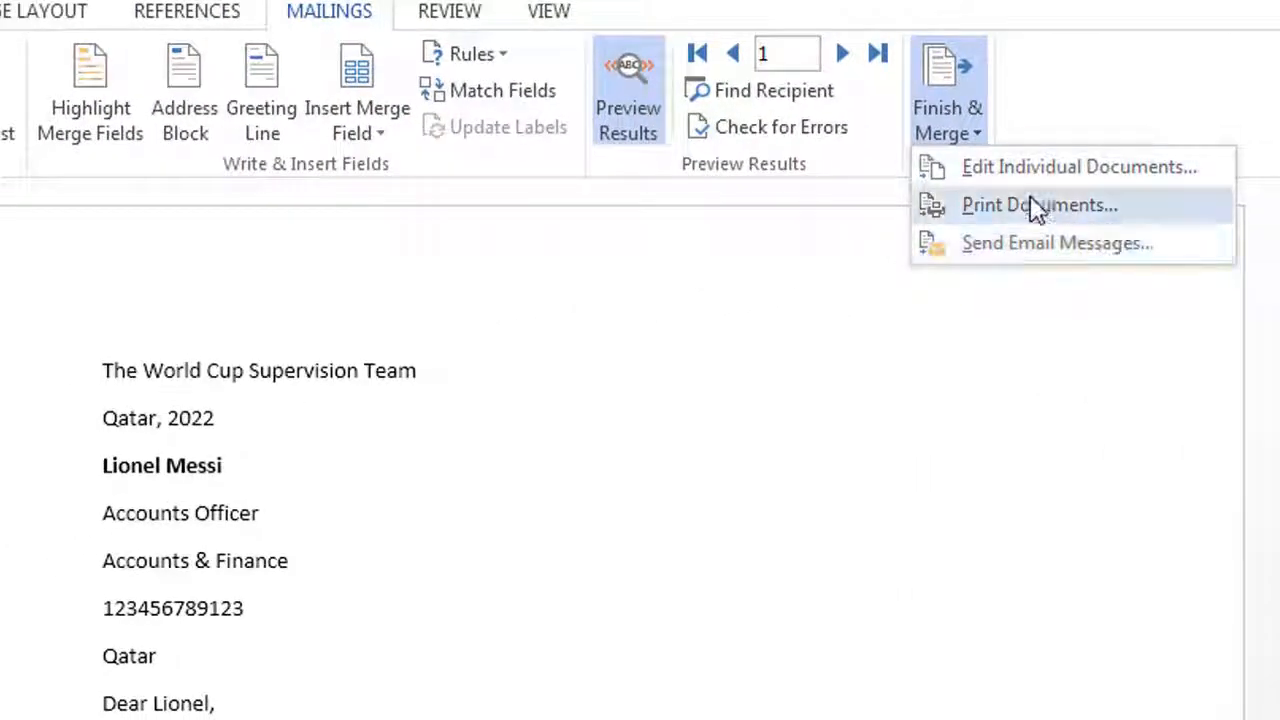
pyautogui.click(1078, 168)
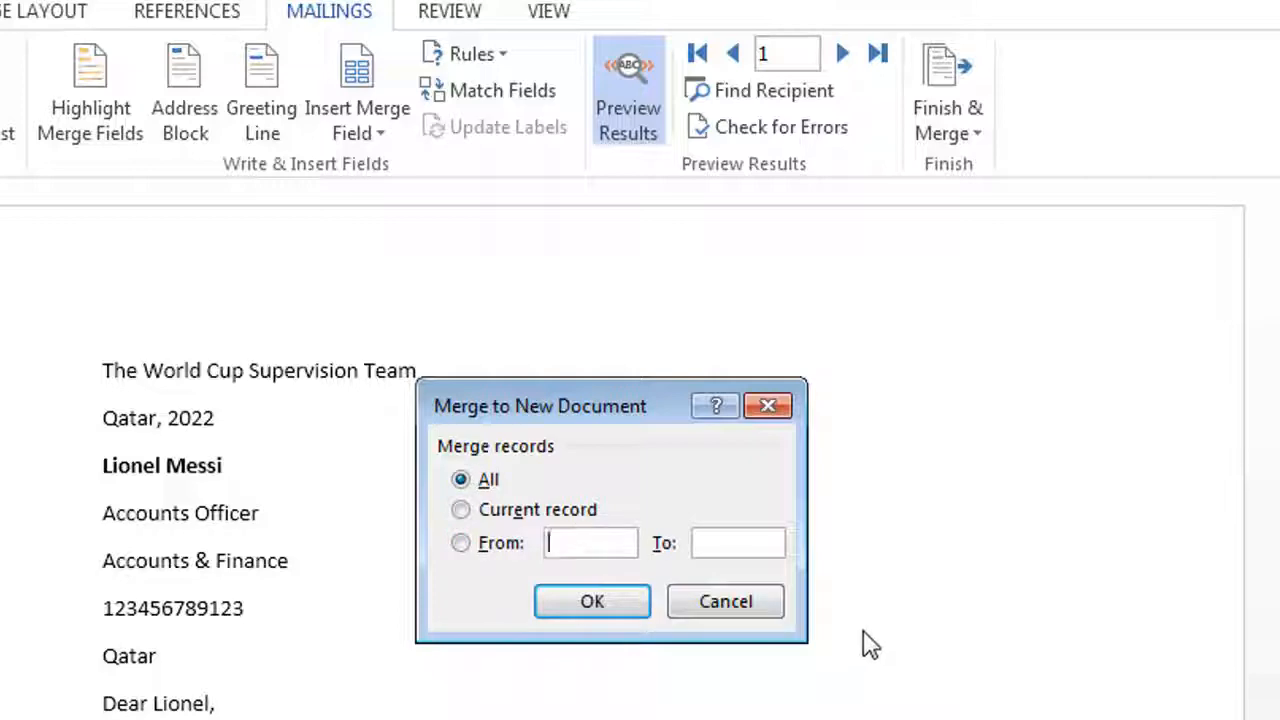
# Set the merge range From 1 To 8 and confirm, producing individual letters starting with Lionel
pyautogui.click(460, 542)
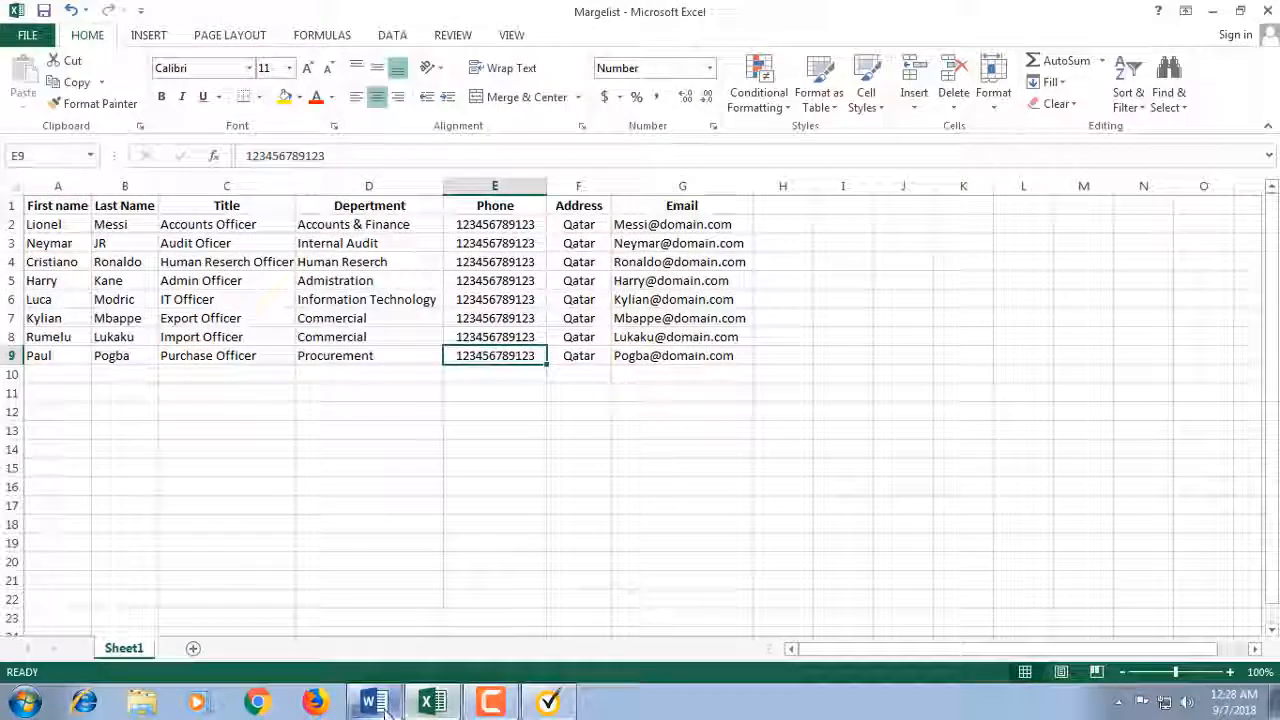
pyautogui.click(372, 700)
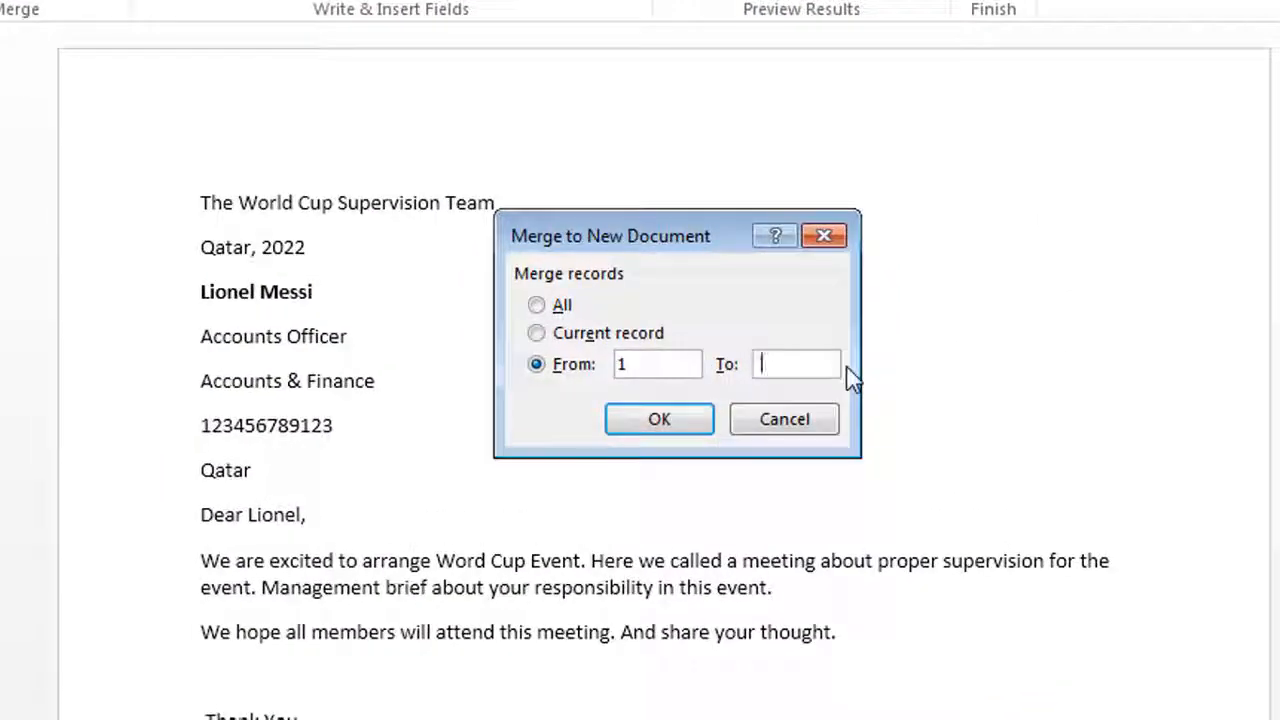
pyautogui.write('8')
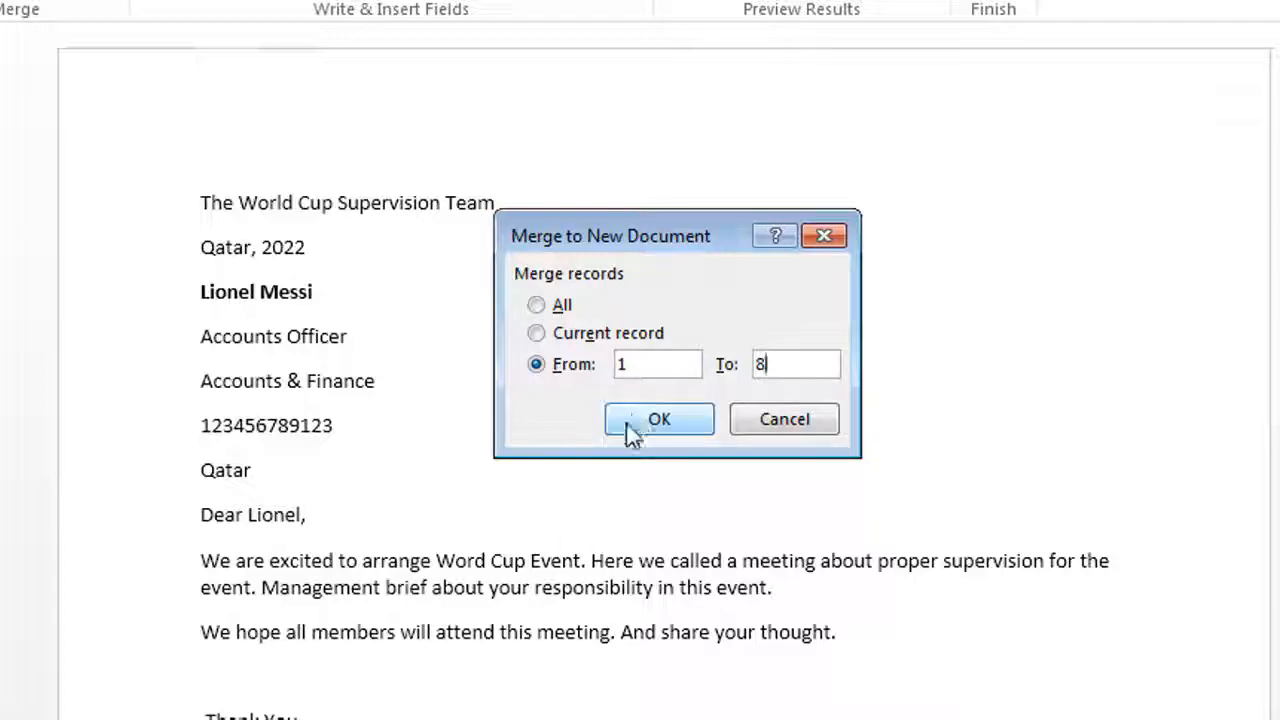
pyautogui.click(660, 420)
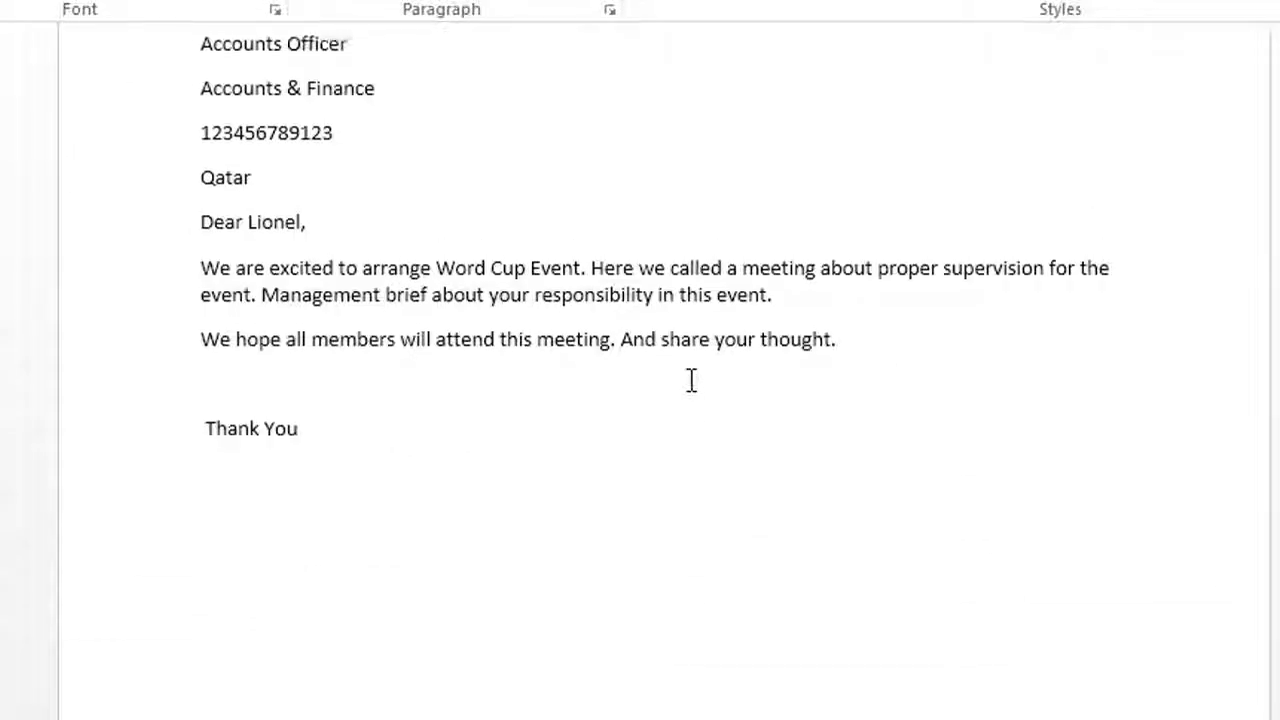